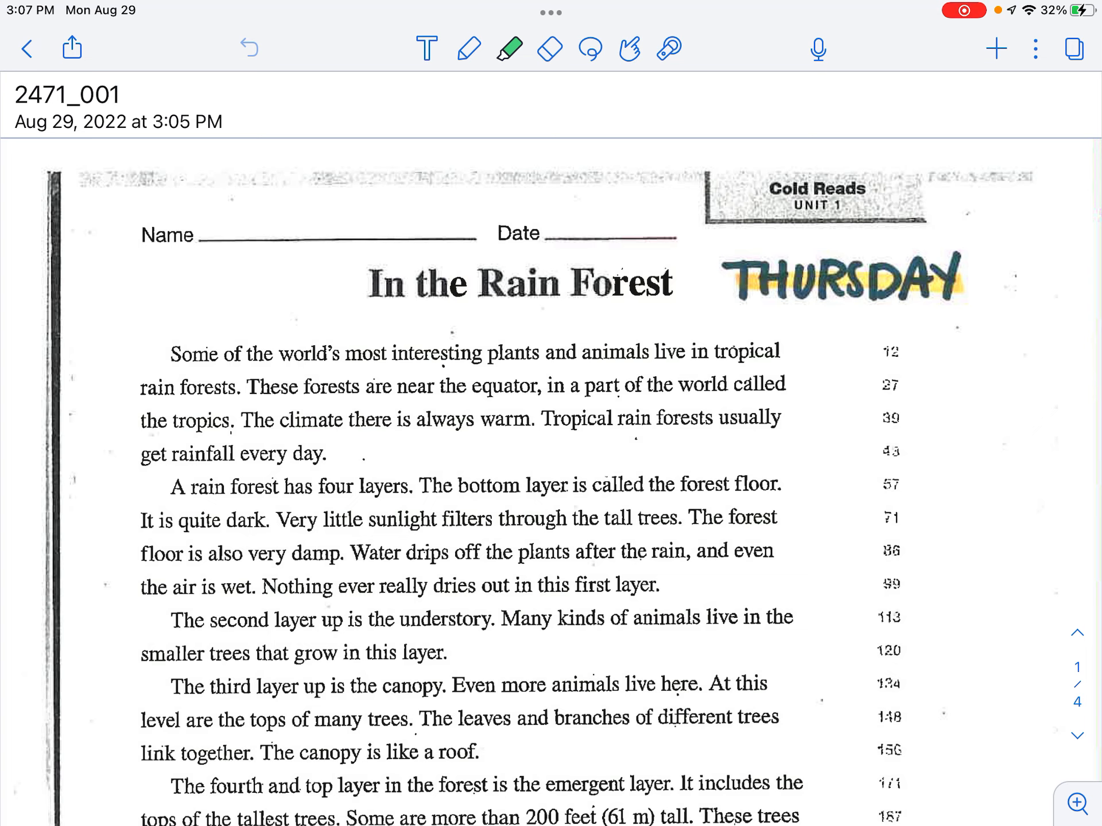
Highlight the In the Rain Forest title and first paragraph through 'the tropics' in light green
scroll(down, 3)
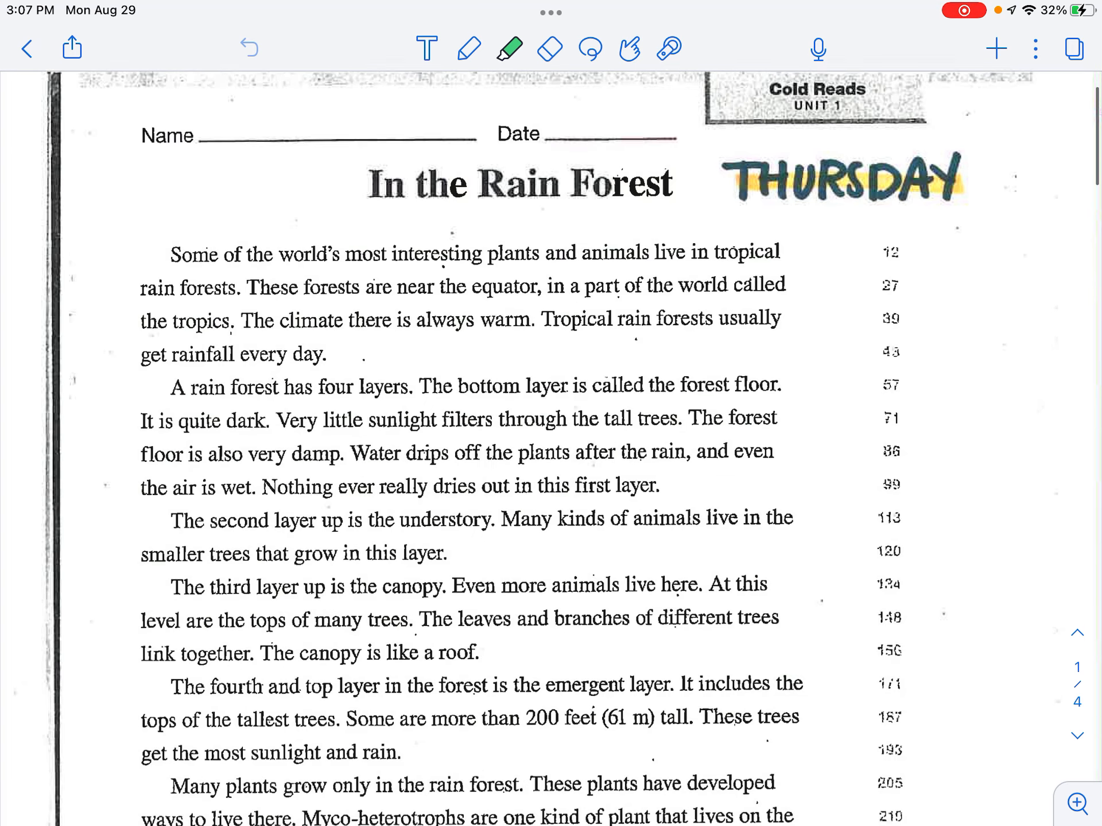
scroll(down, 3)
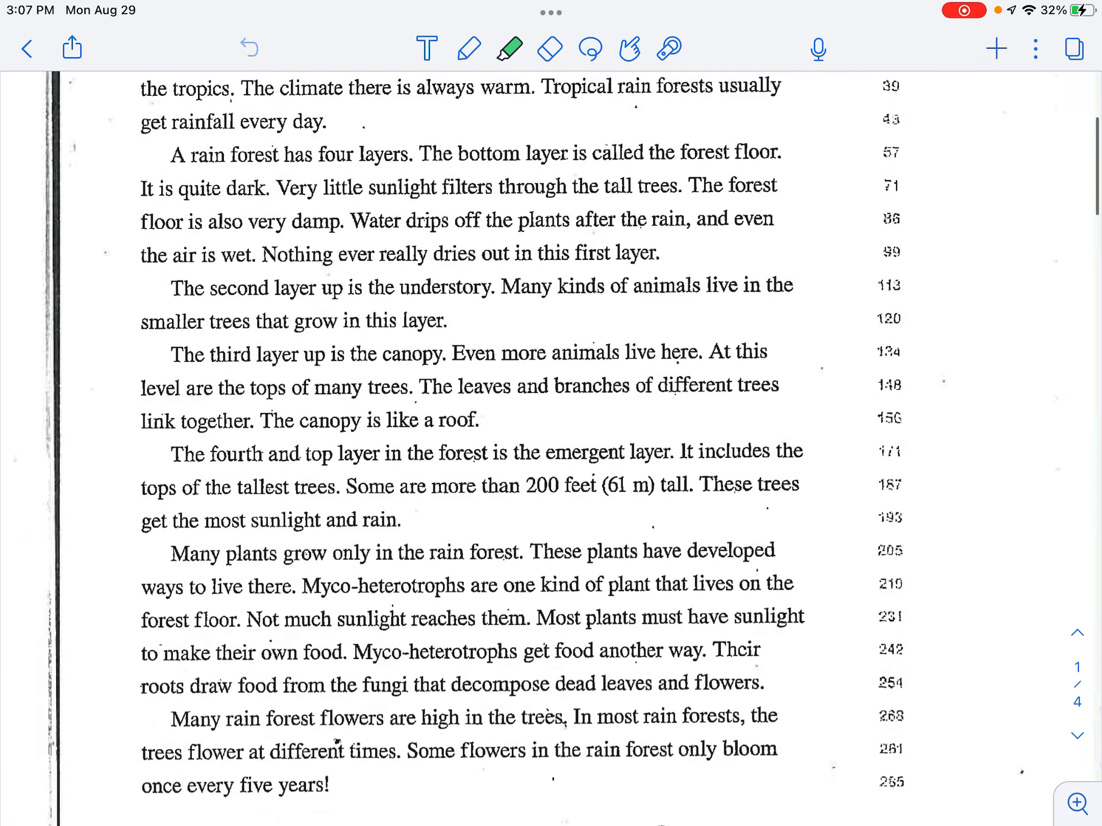
scroll(down, 3)
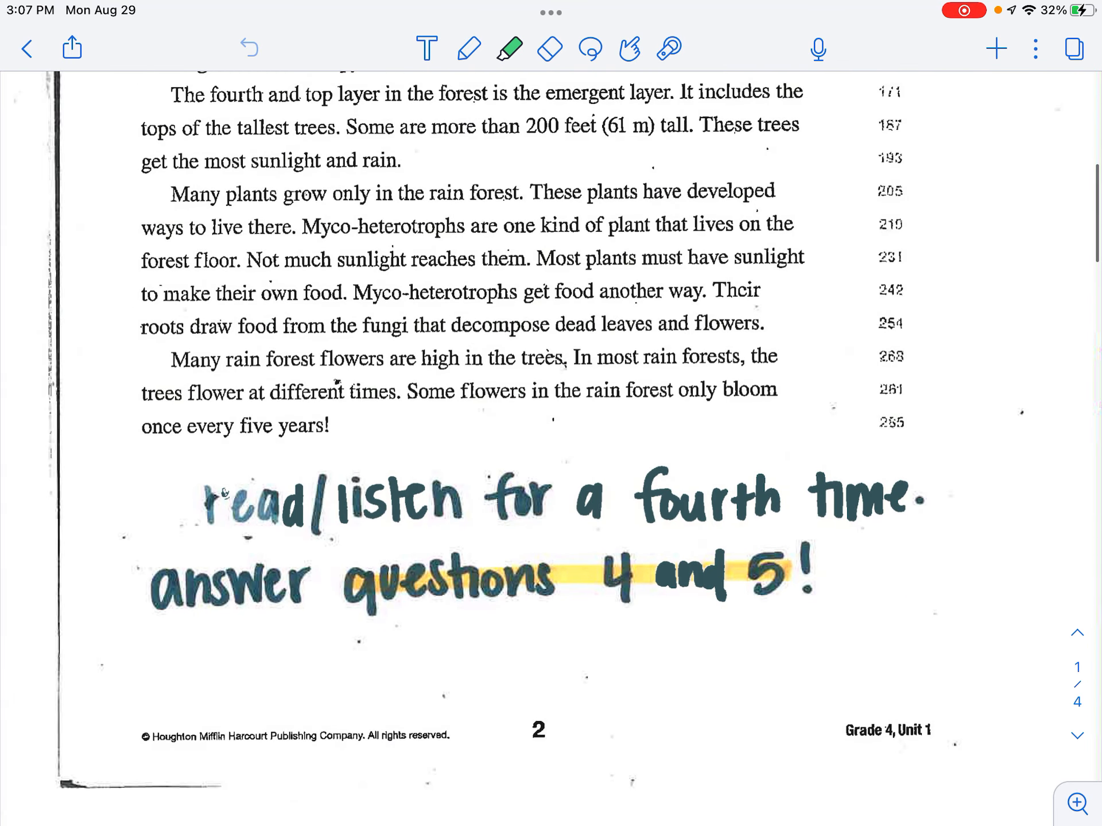
scroll(down, 3)
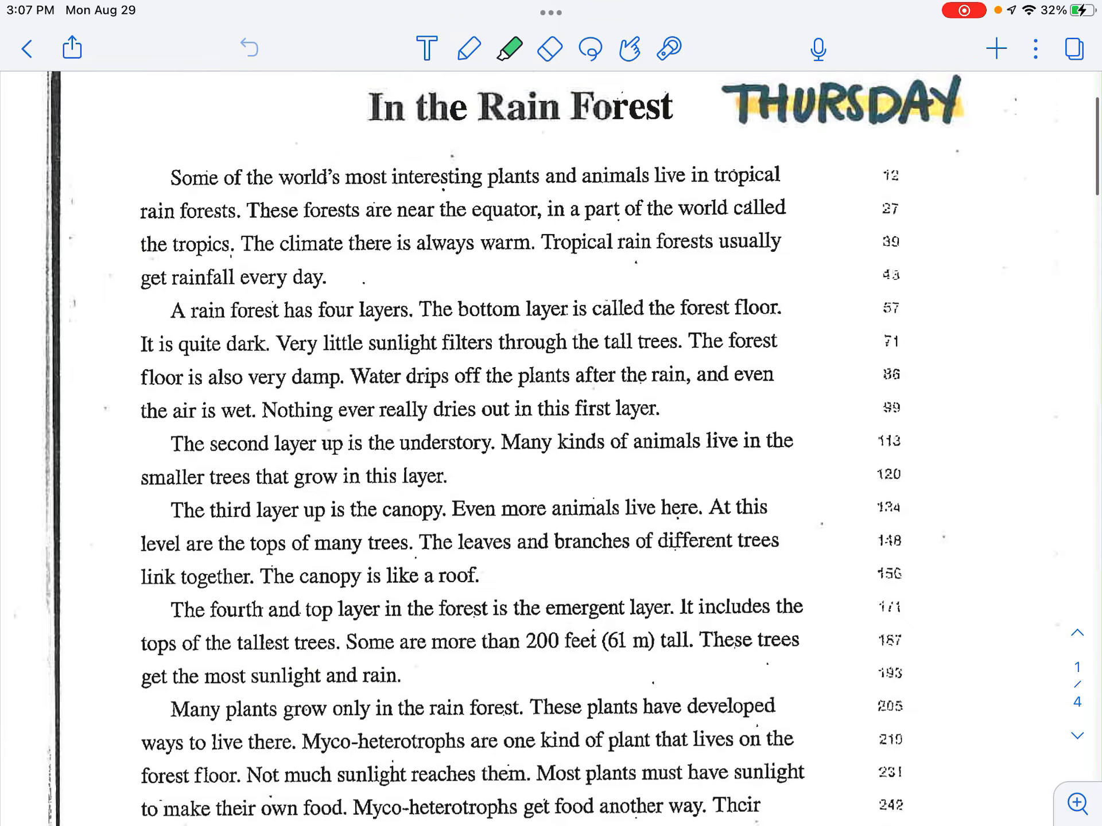
scroll(down, 3)
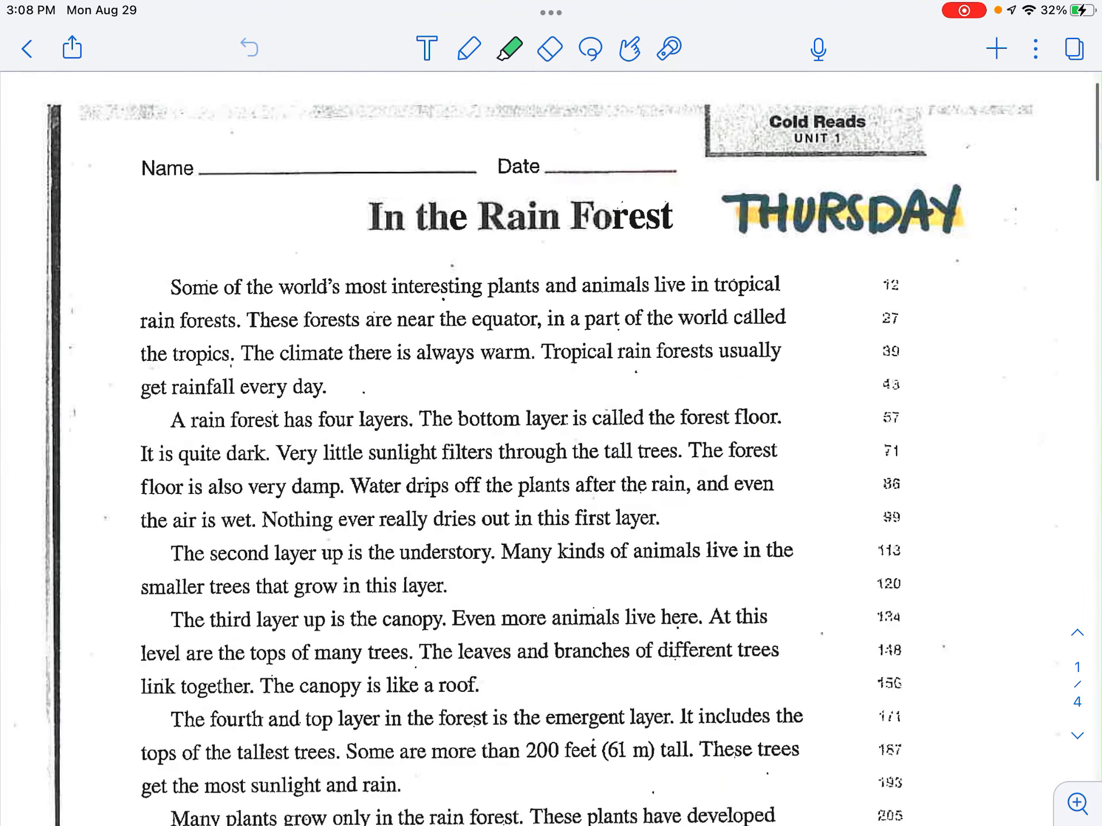
scroll(down, 3)
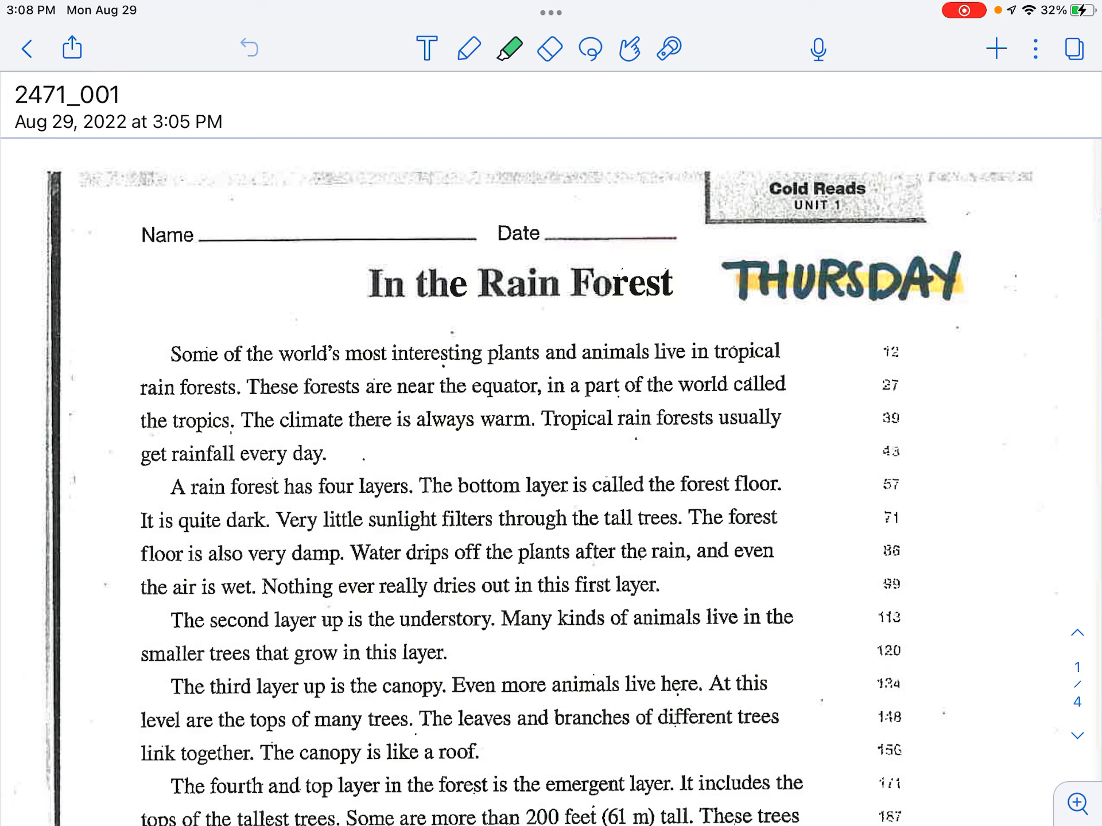
click(509, 49)
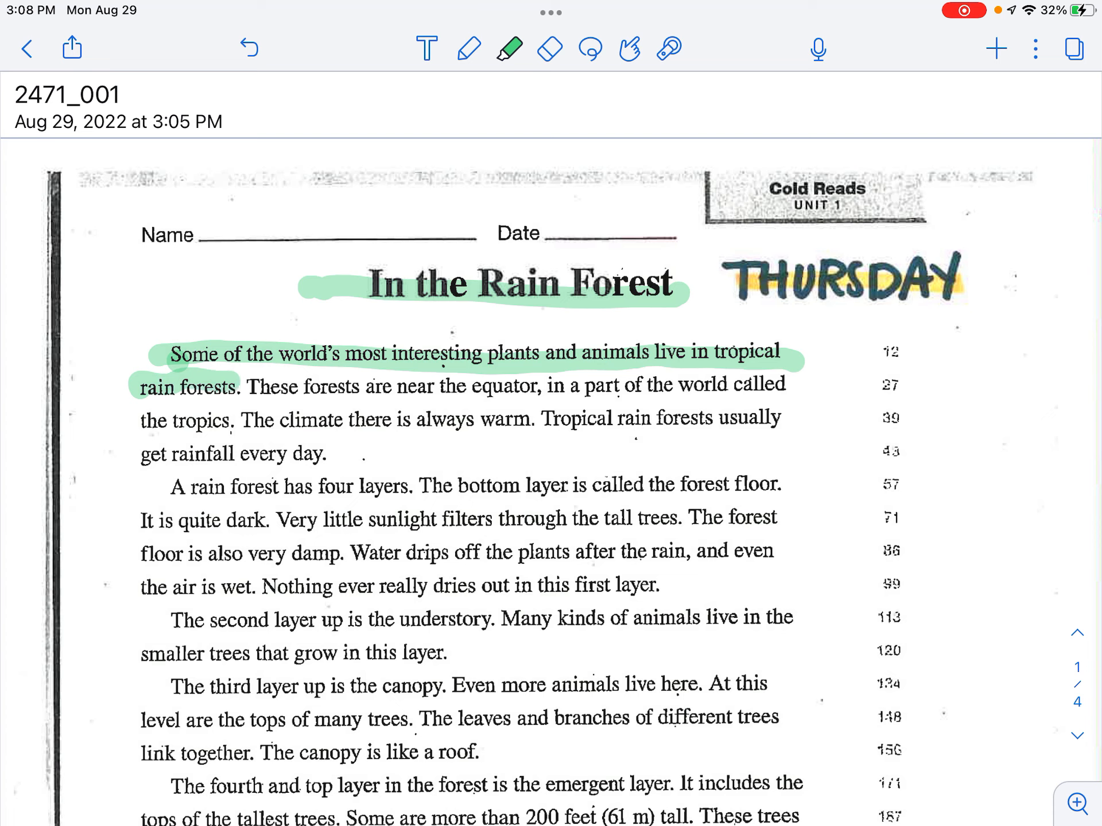
drag(252, 385, 436, 386)
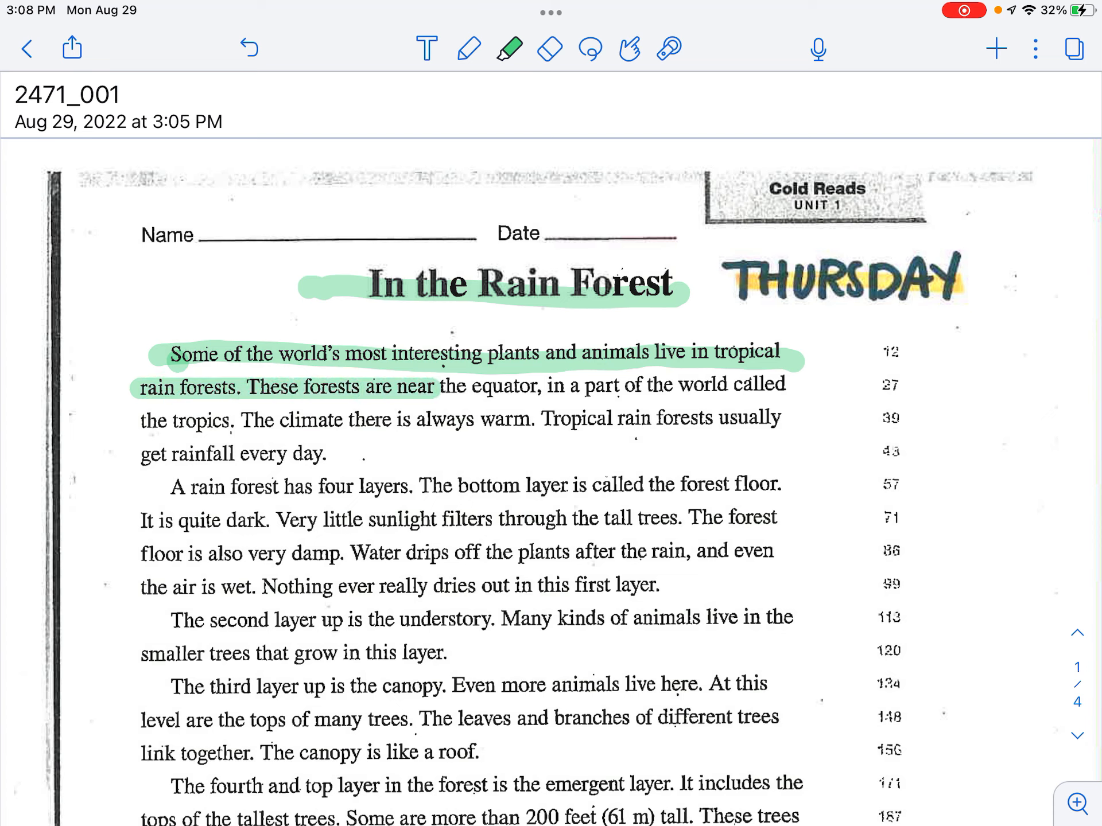
drag(443, 386, 653, 385)
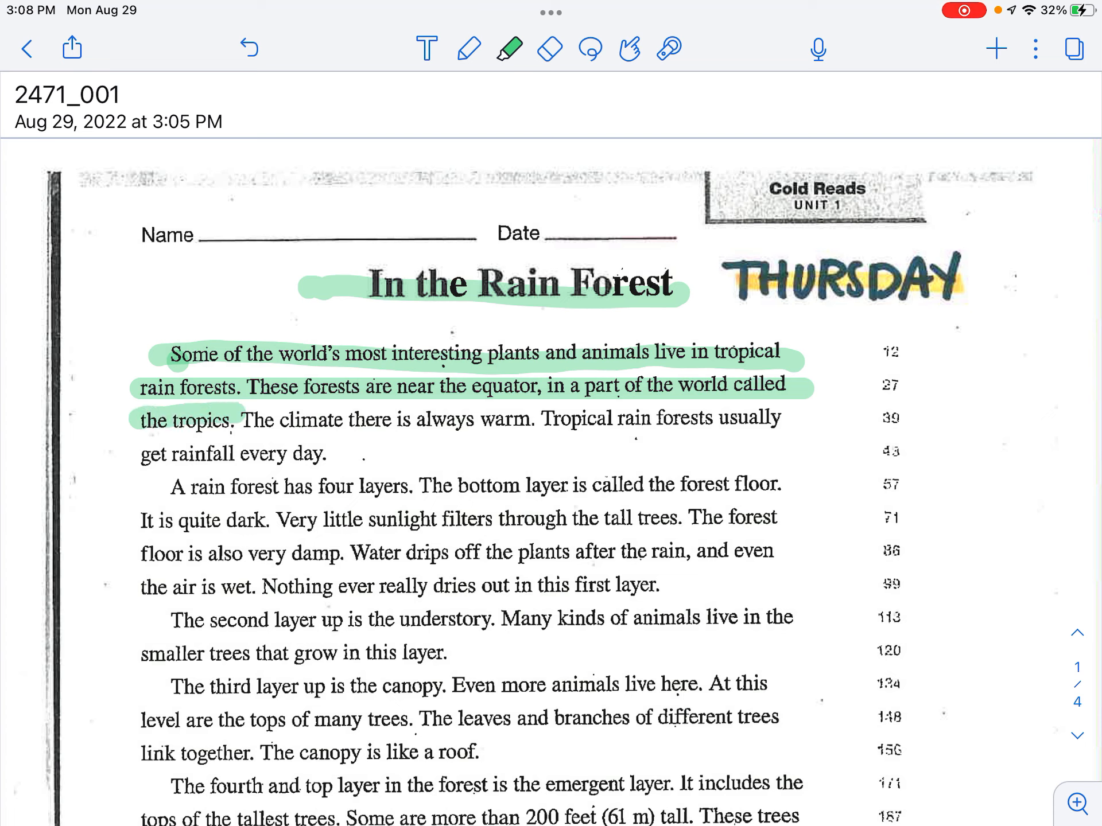
drag(246, 420, 464, 420)
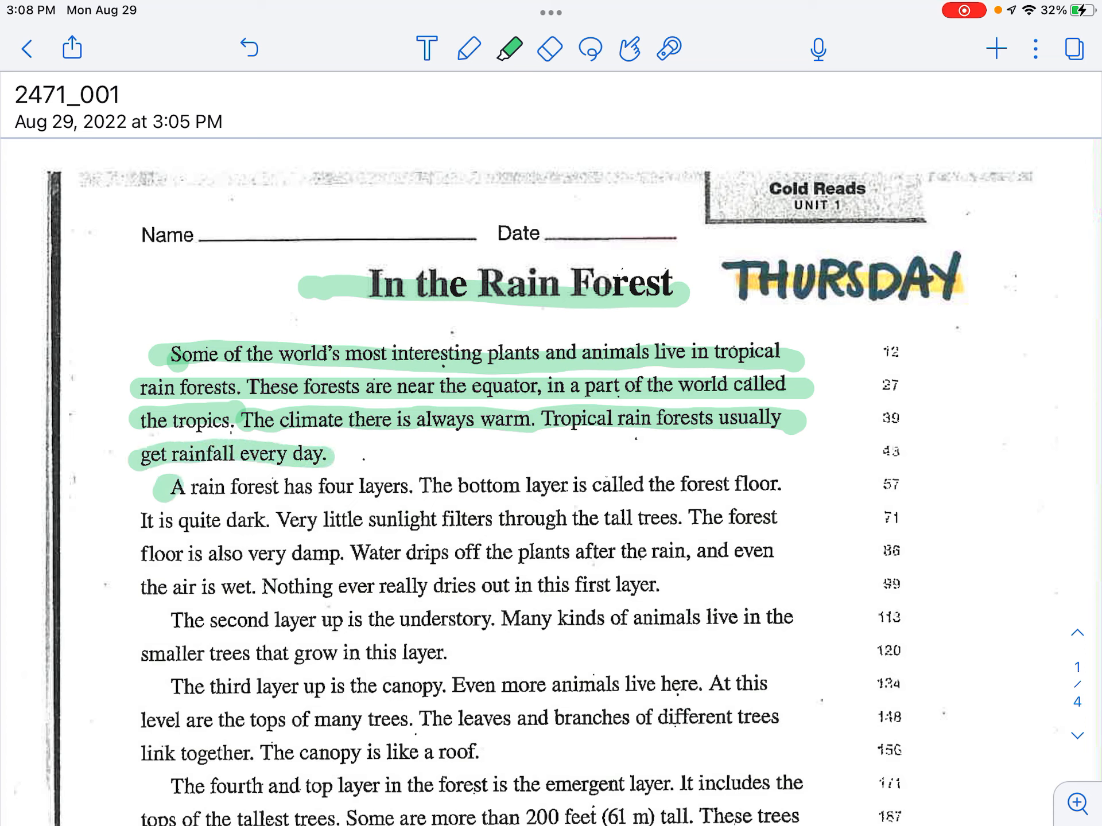
Highlight the forest floor and understory paragraphs line by line in green
drag(169, 487, 464, 486)
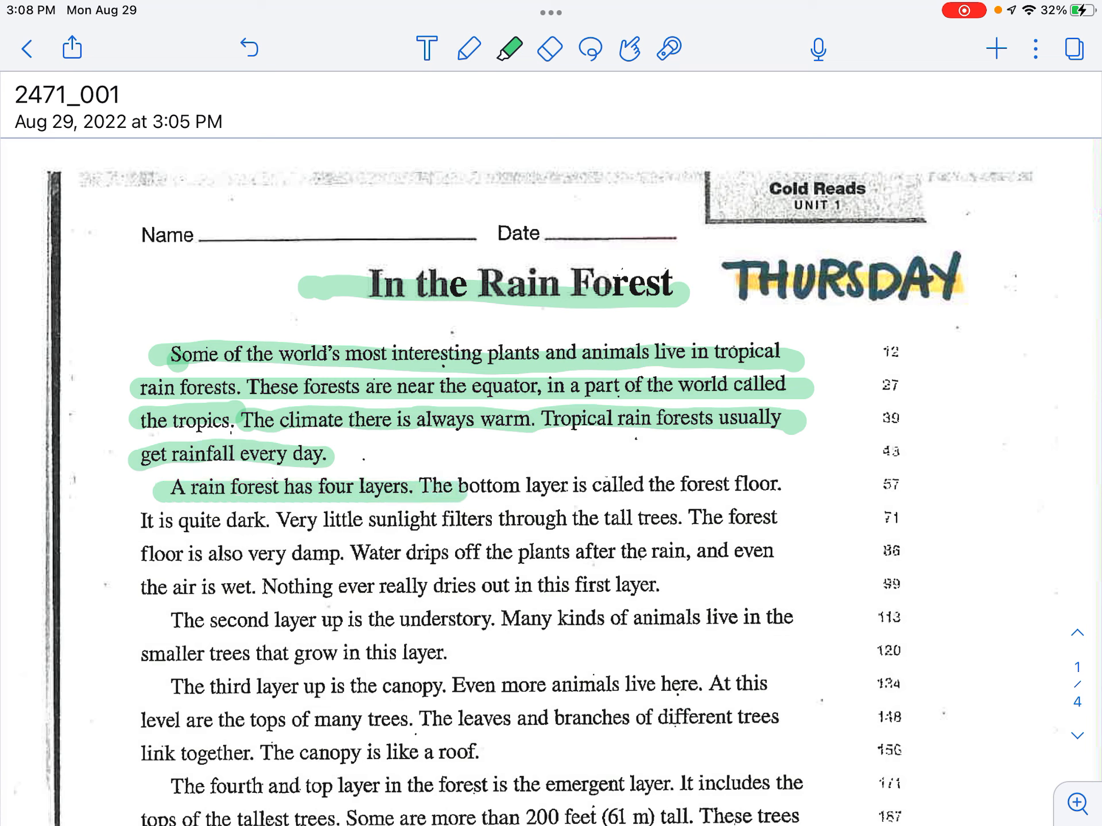
drag(464, 484, 773, 485)
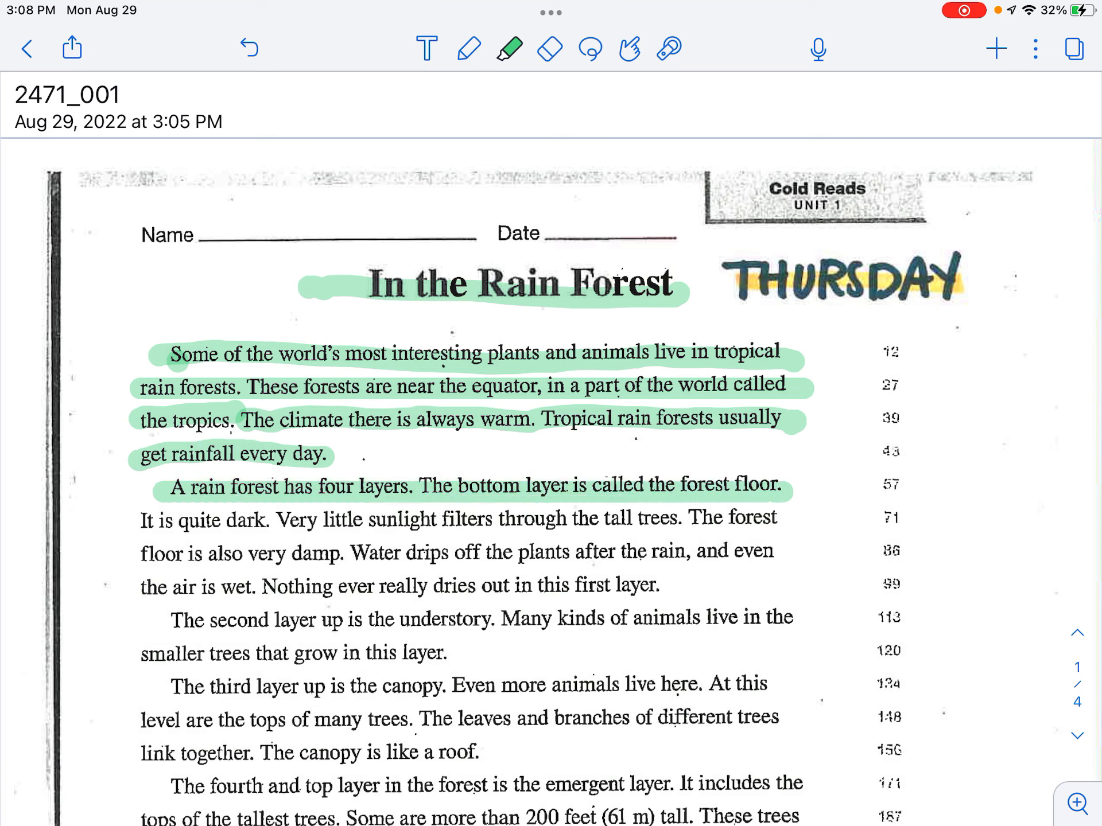
drag(140, 519, 274, 519)
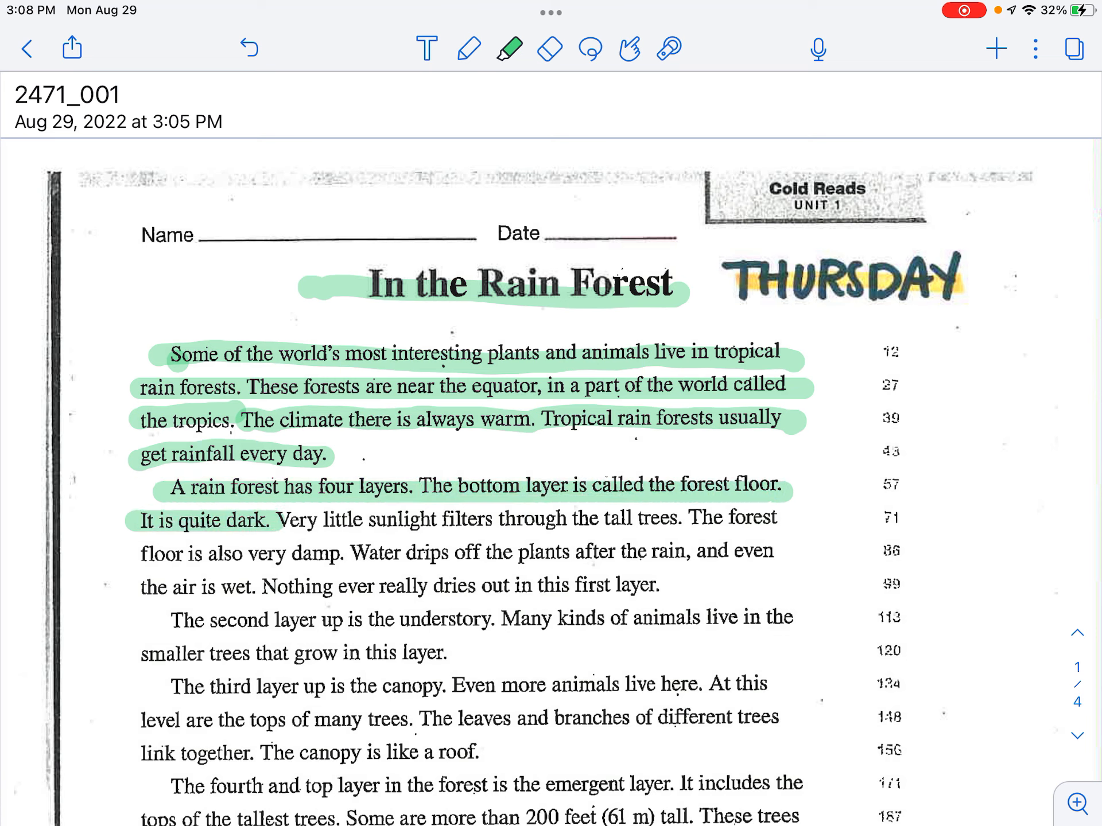
drag(281, 518, 604, 519)
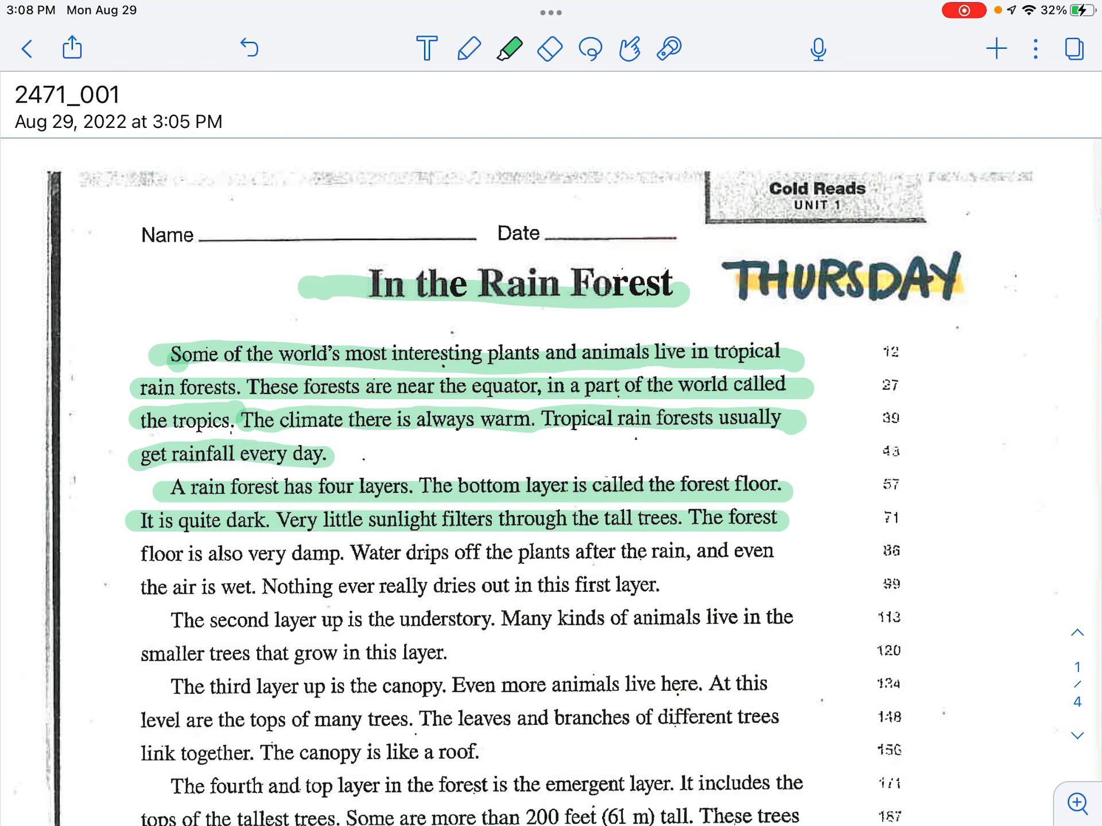
drag(140, 552, 334, 552)
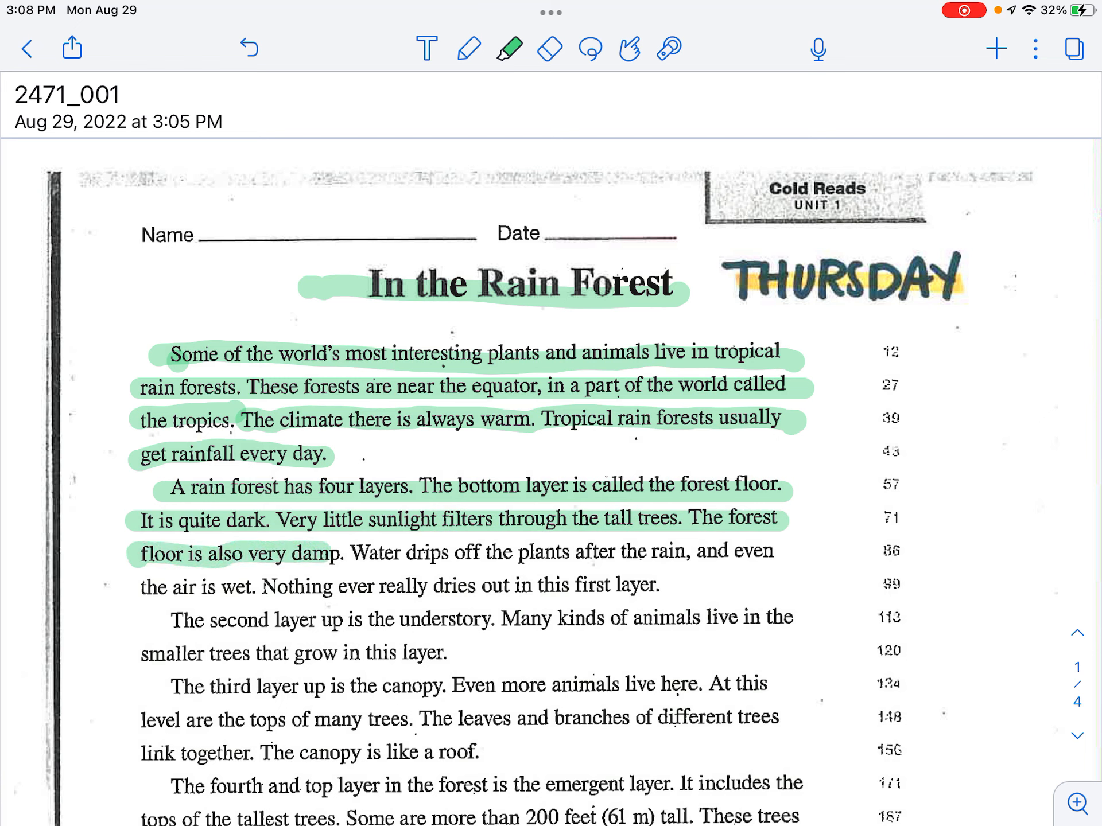
drag(345, 552, 612, 552)
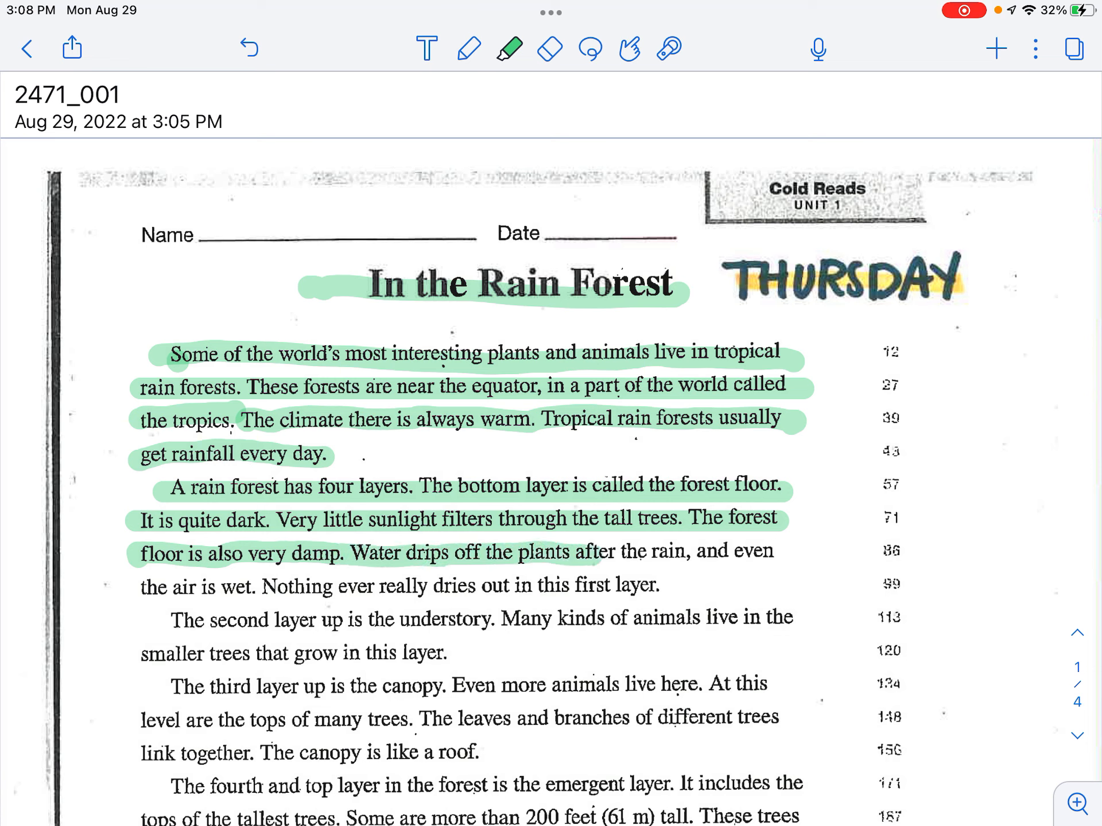
drag(596, 553, 765, 553)
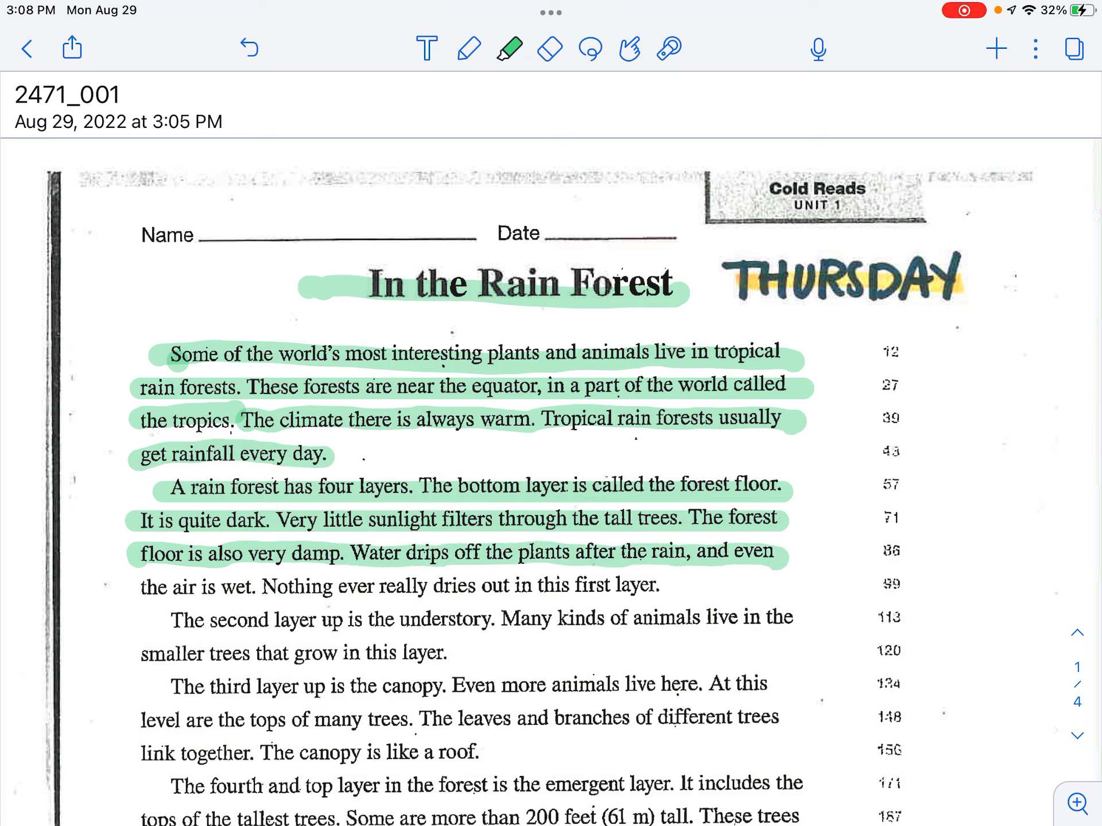
drag(140, 584, 330, 584)
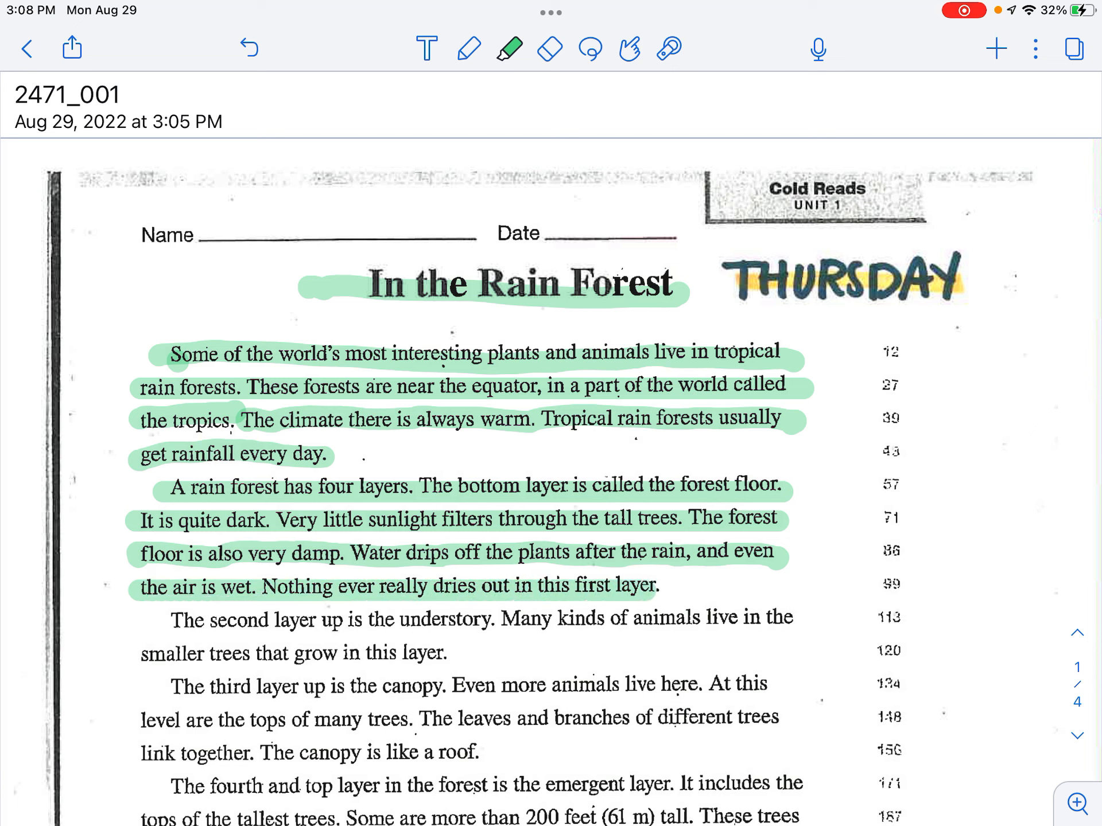
drag(168, 621, 264, 621)
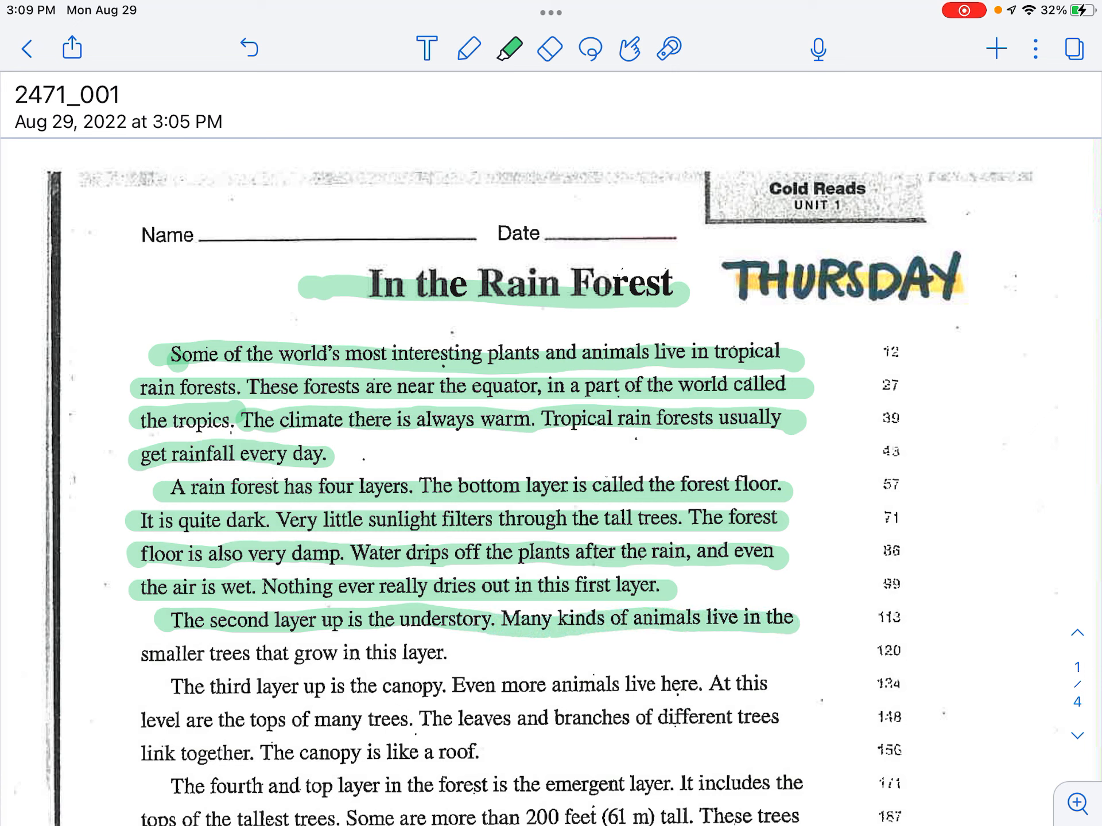
drag(137, 652, 341, 652)
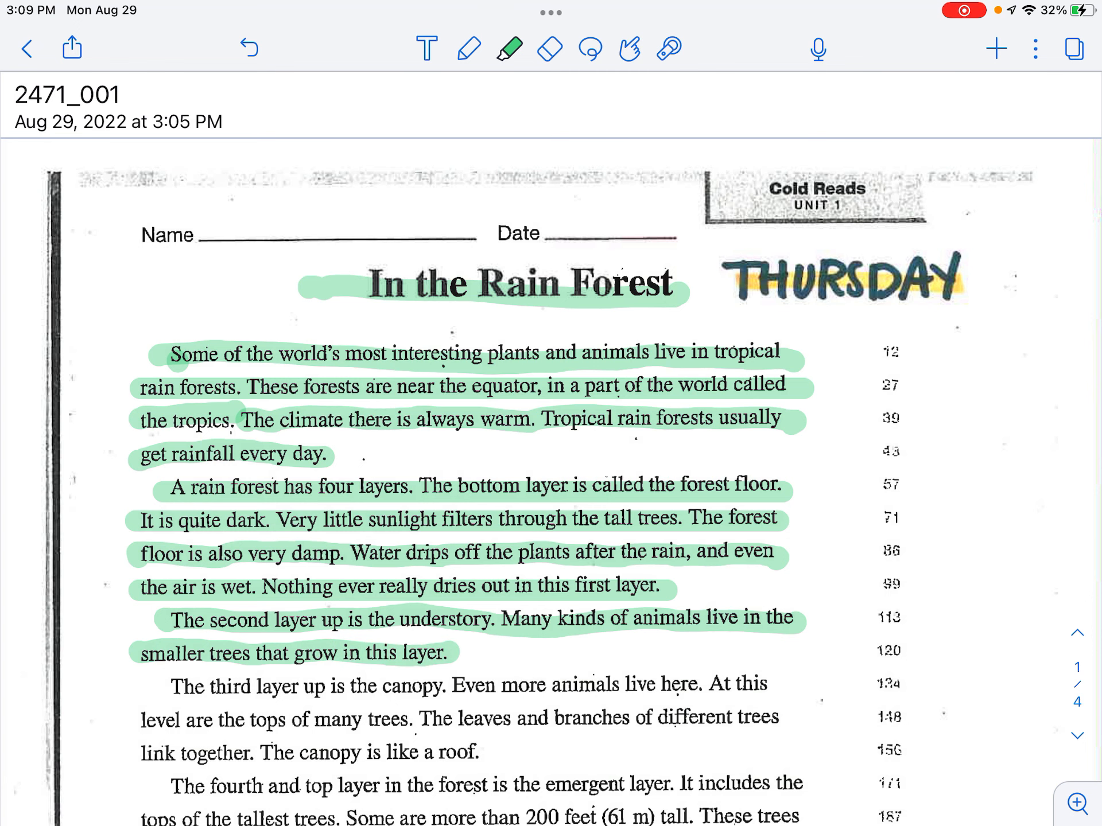
Extend the green highlight through the emergent layer and myco-heterotroph plant paragraphs, reaching the questions 4–5 note
scroll(down, 3)
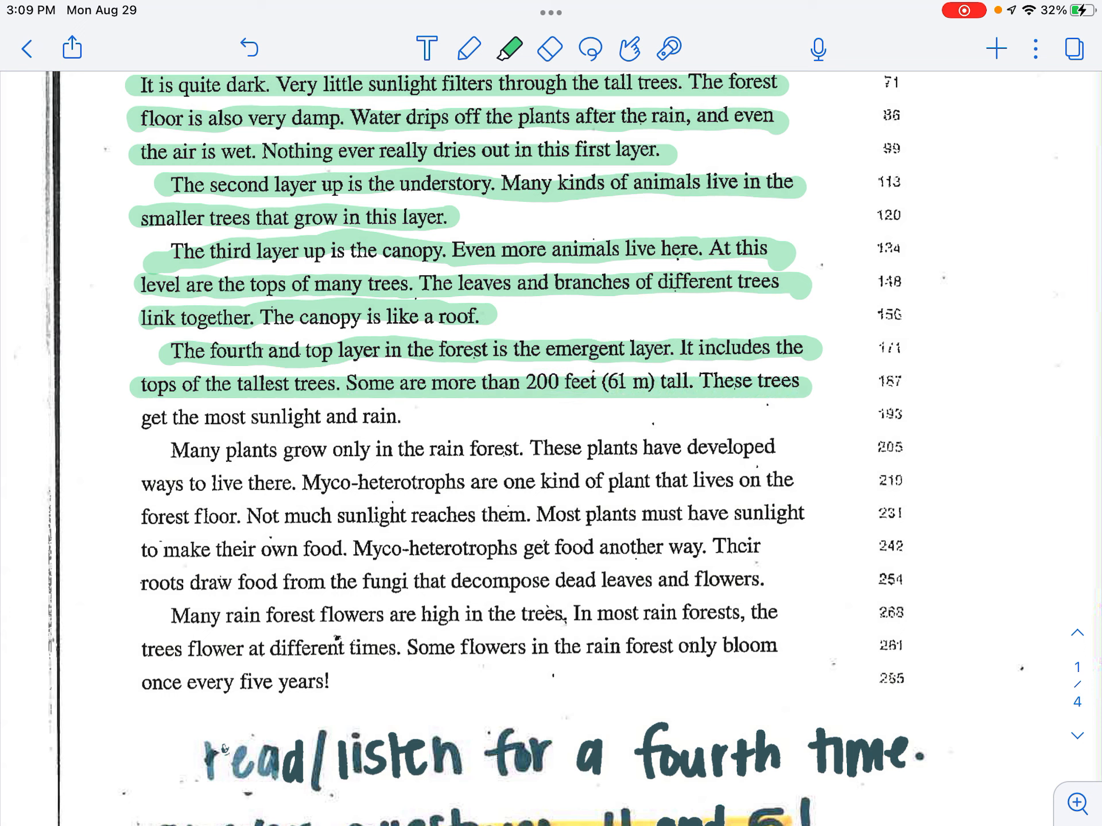
drag(140, 415, 400, 415)
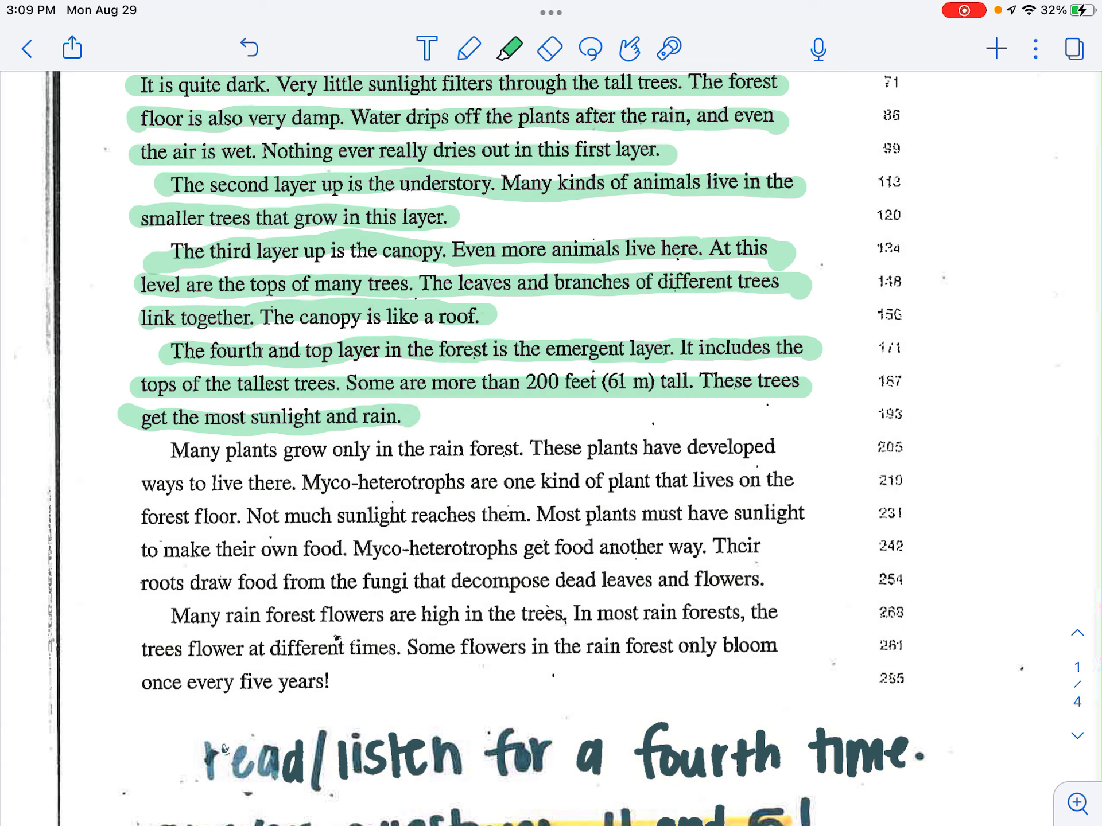
drag(169, 448, 464, 447)
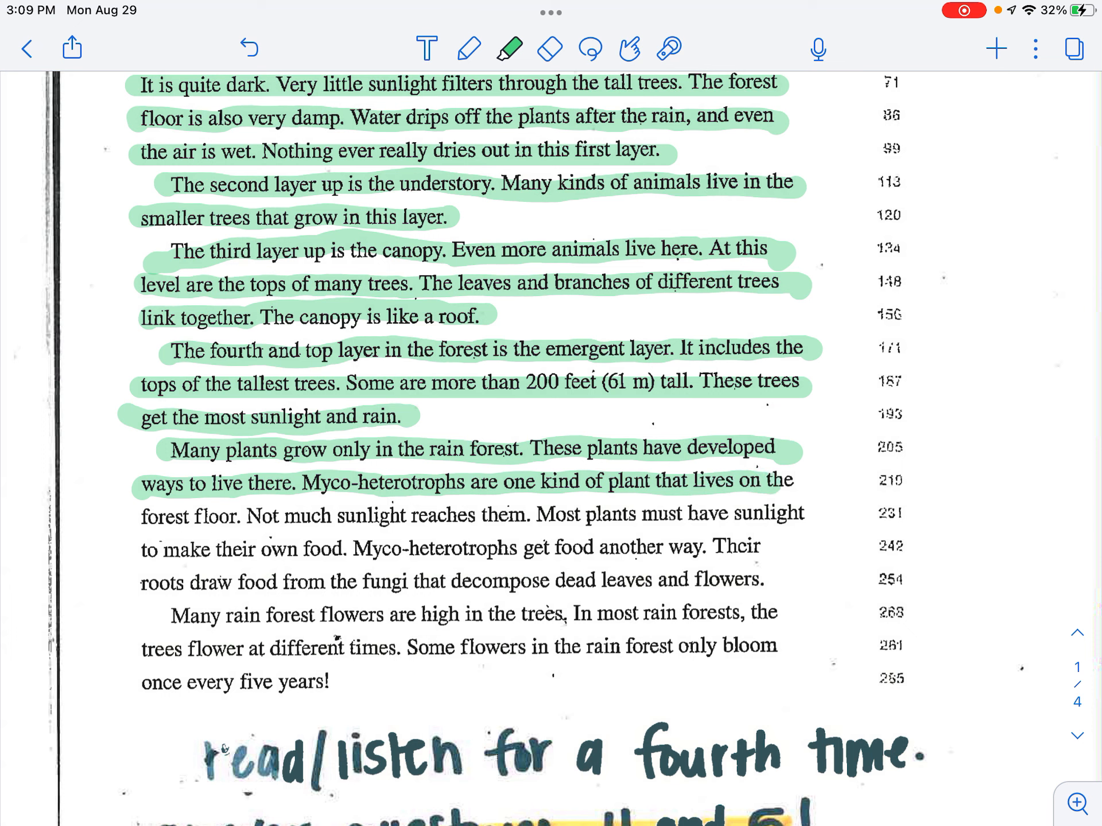
drag(144, 514, 341, 514)
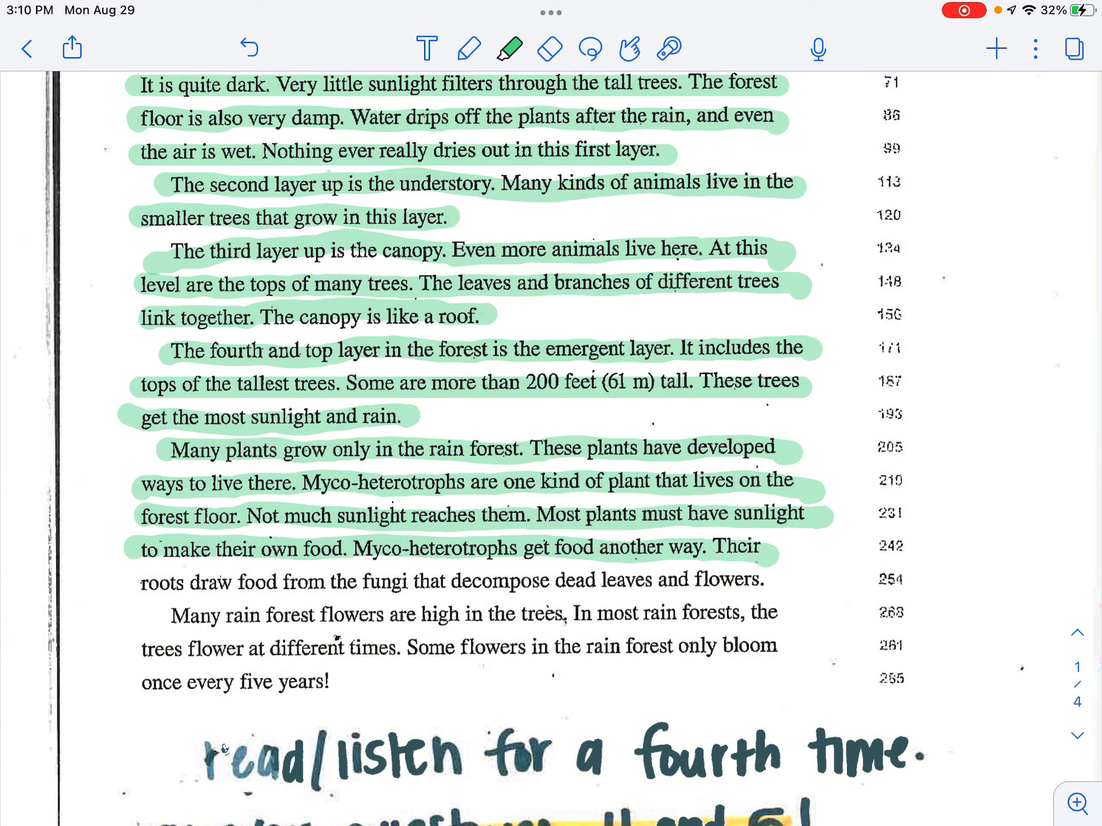
drag(140, 580, 449, 581)
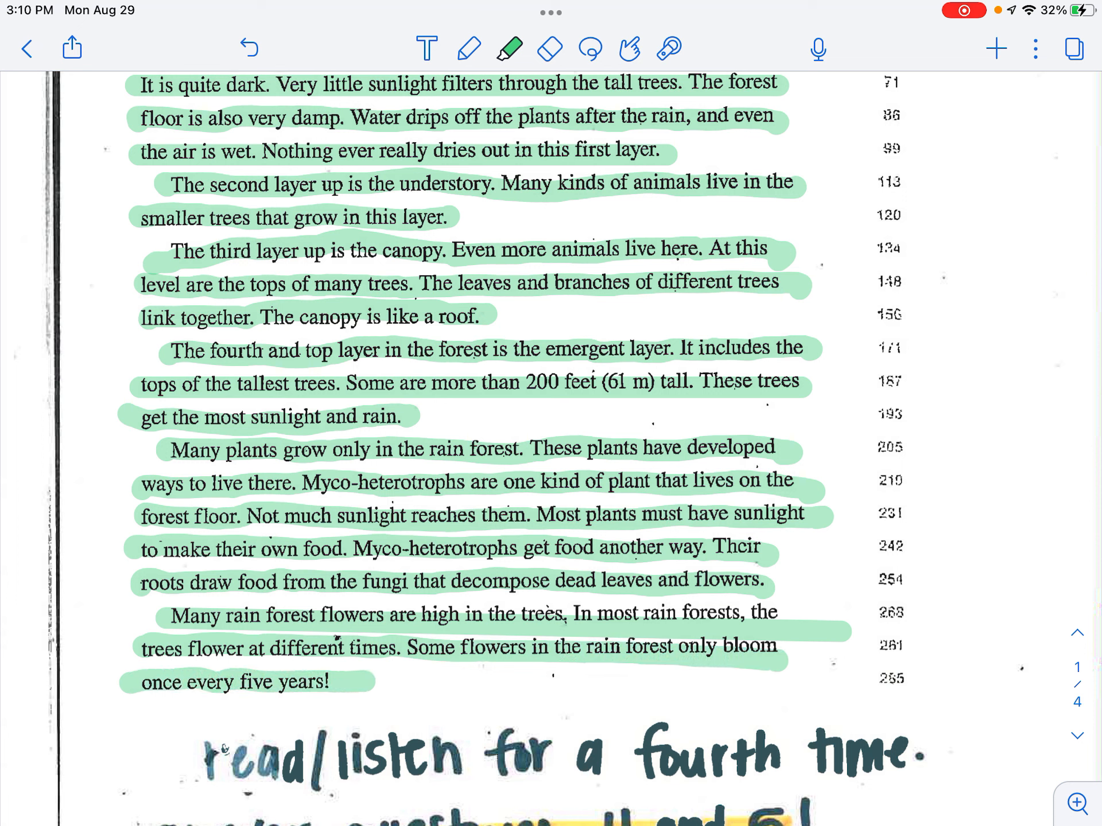
scroll(down, 3)
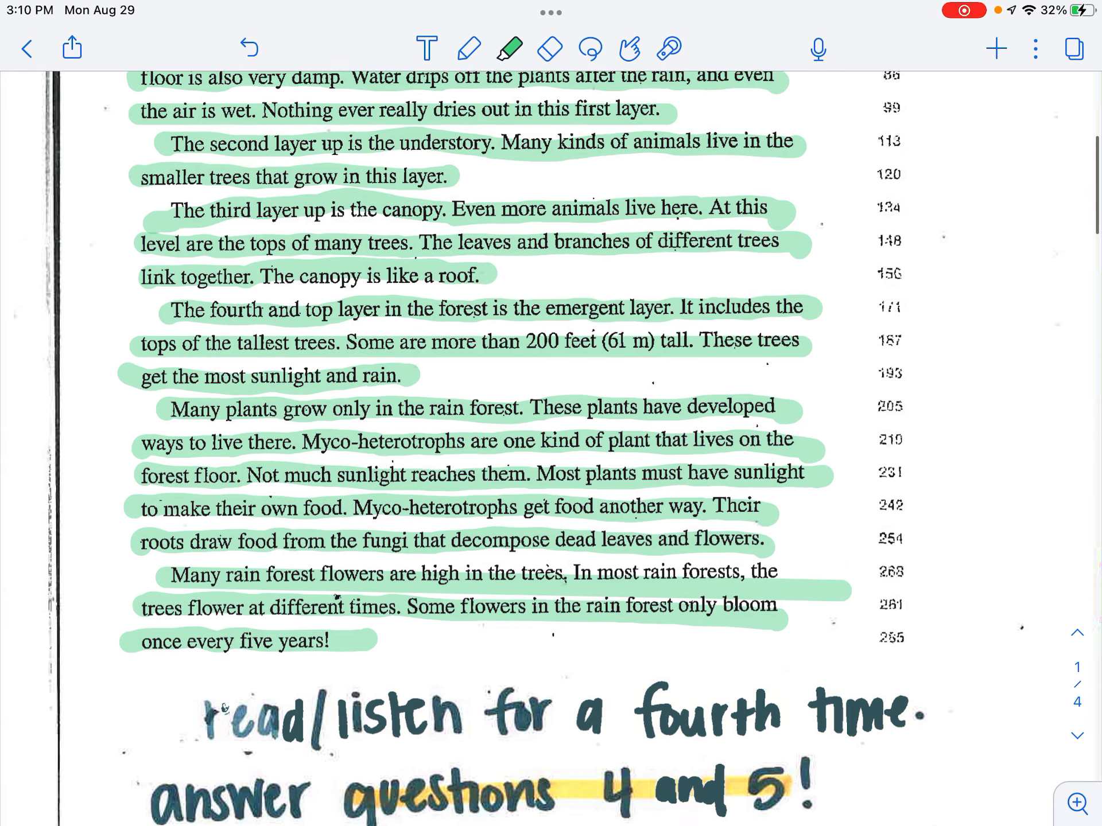
Circle question 5 in green and move down to the Grade 3 place value worksheet
scroll(down, 3)
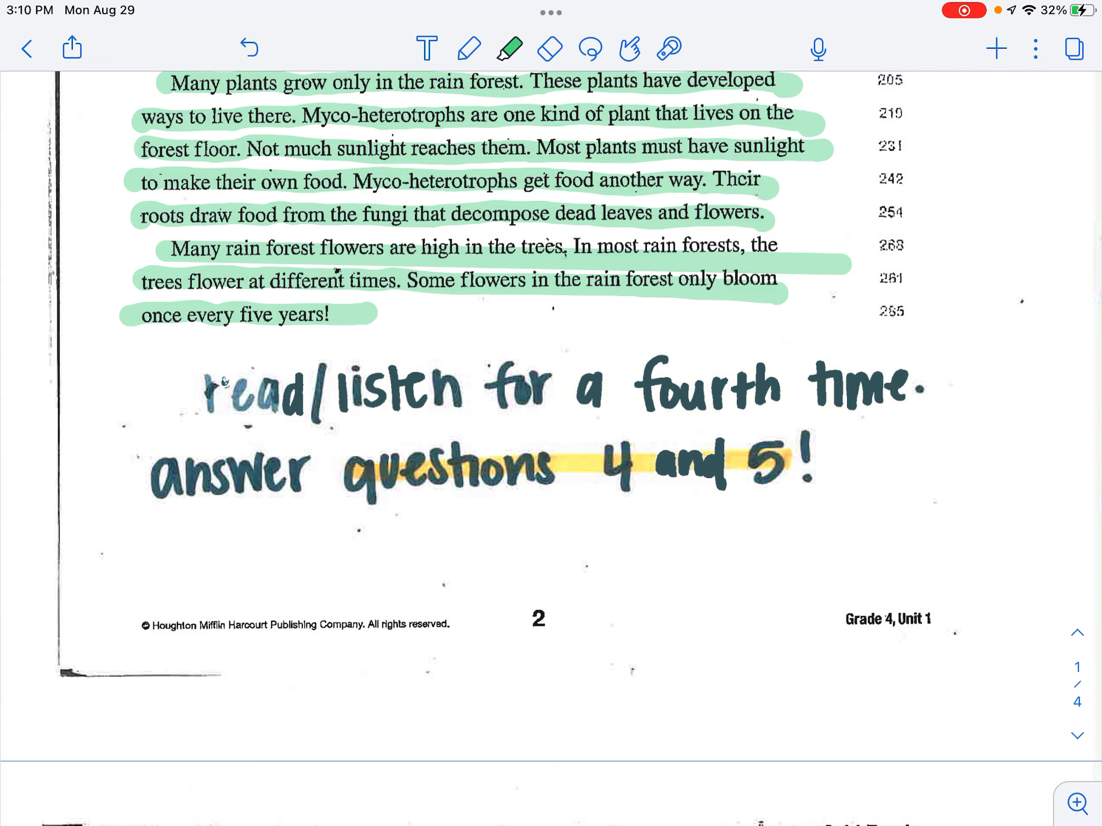
scroll(down, 3)
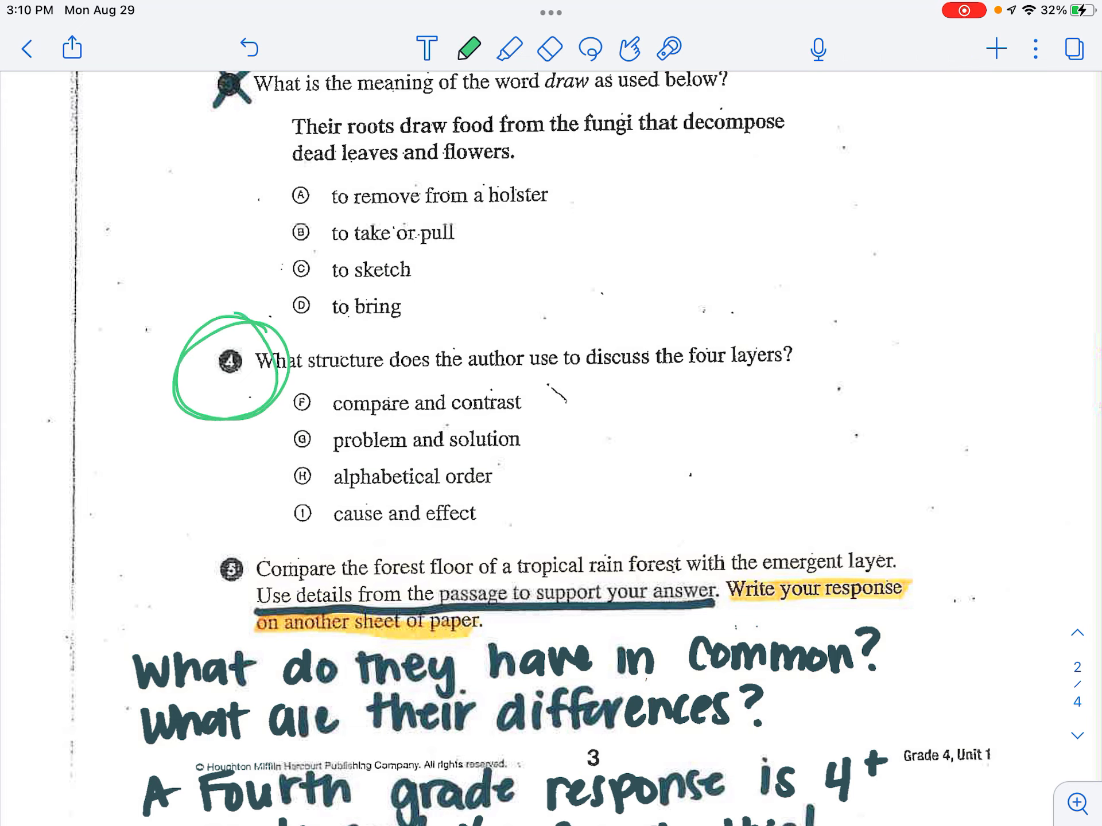
drag(232, 534, 261, 605)
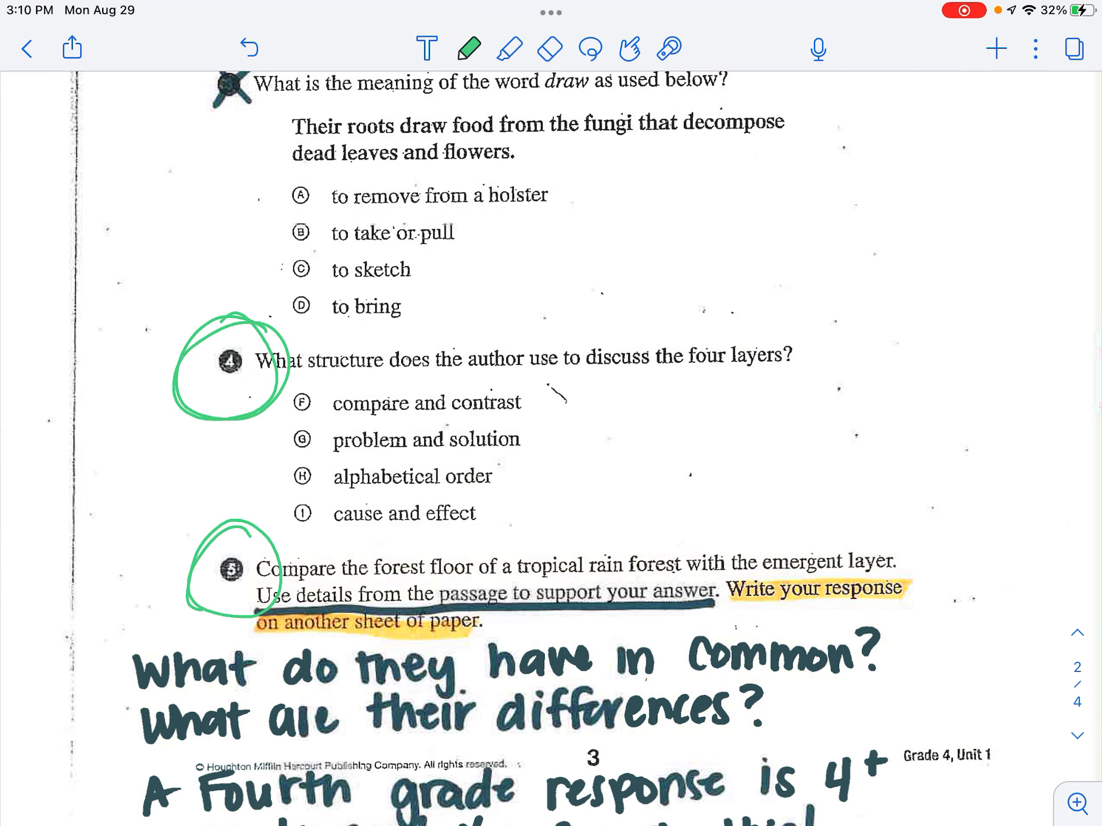
scroll(down, 3)
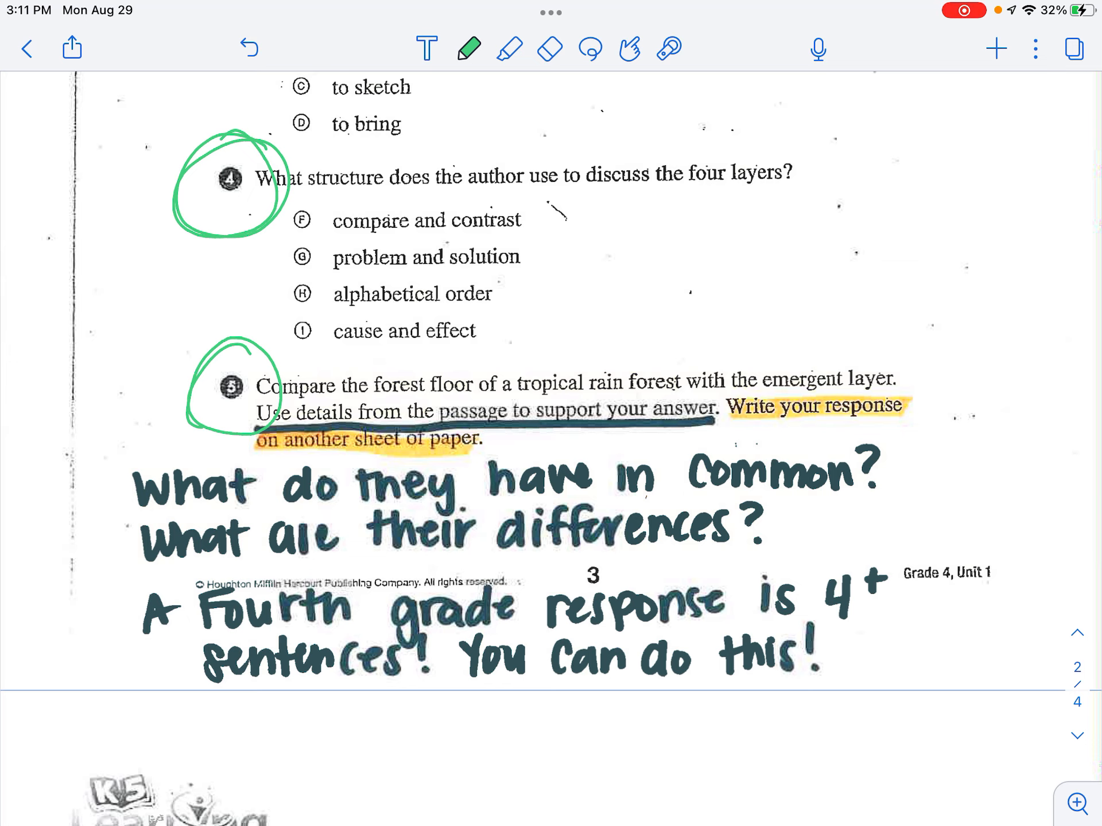
scroll(down, 3)
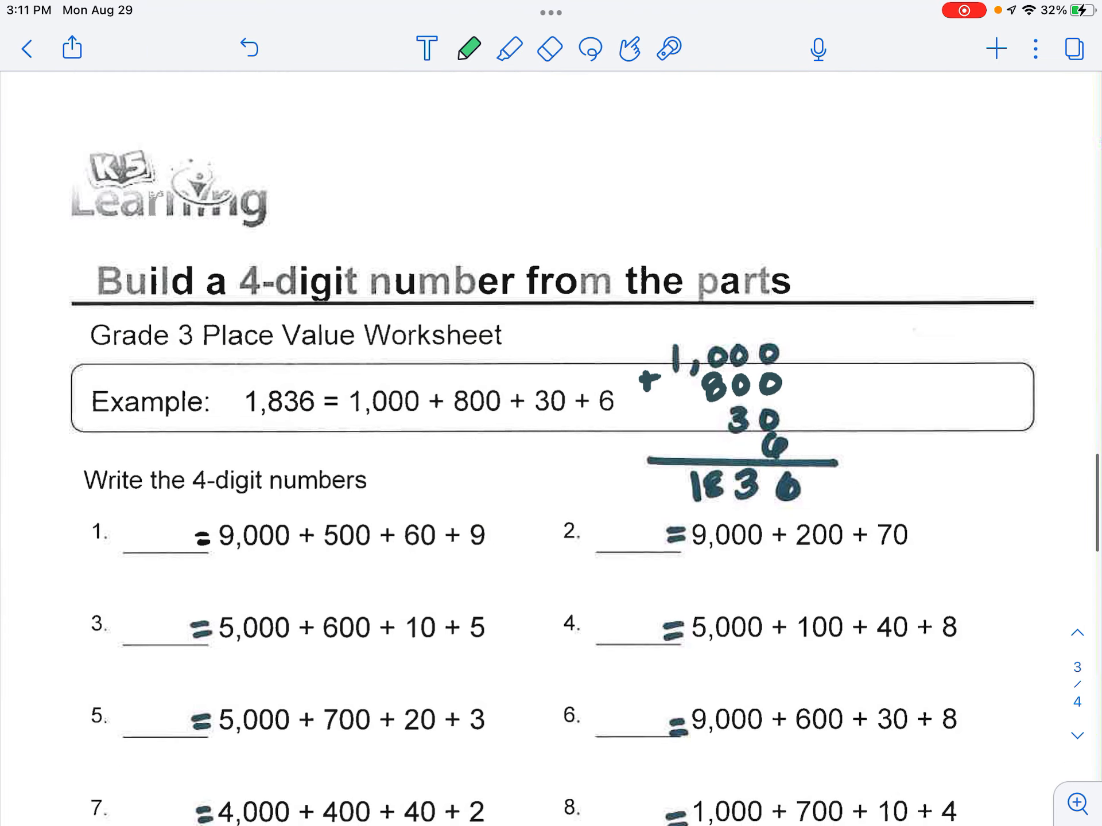
Highlight the Grade 3 Place Value Worksheet title and problem 1's sum in green
scroll(down, 3)
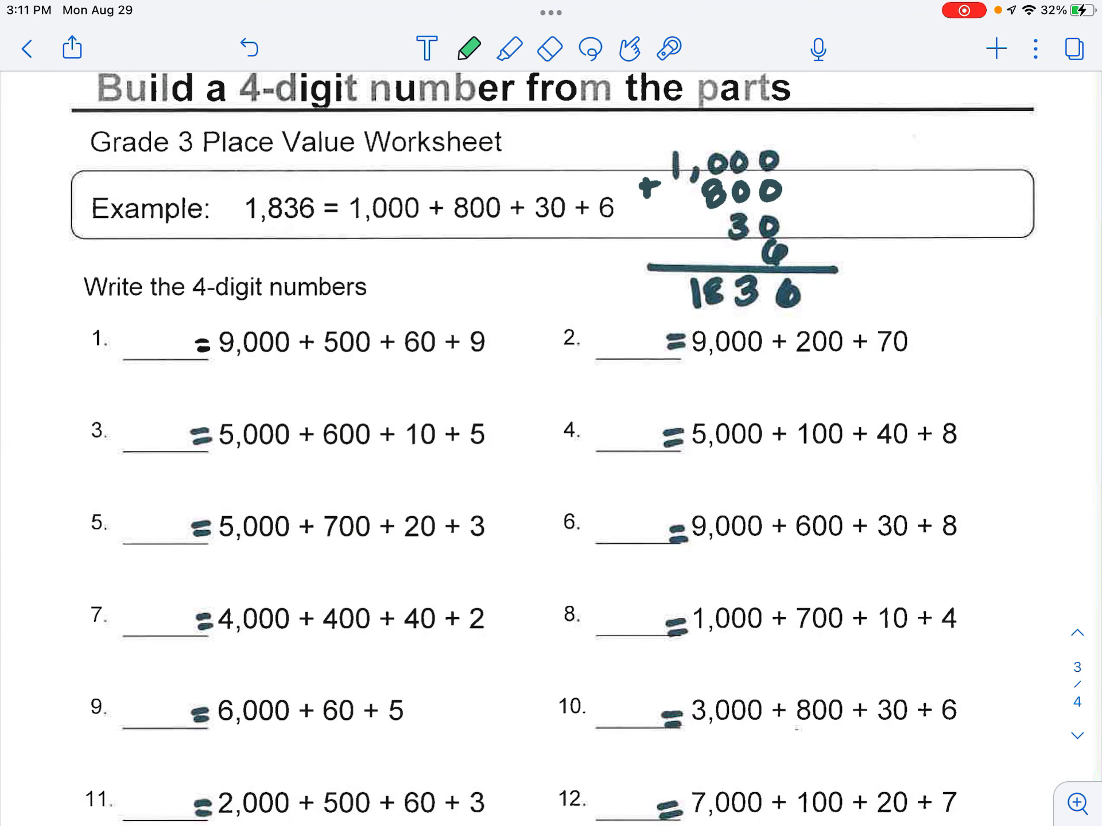
click(468, 46)
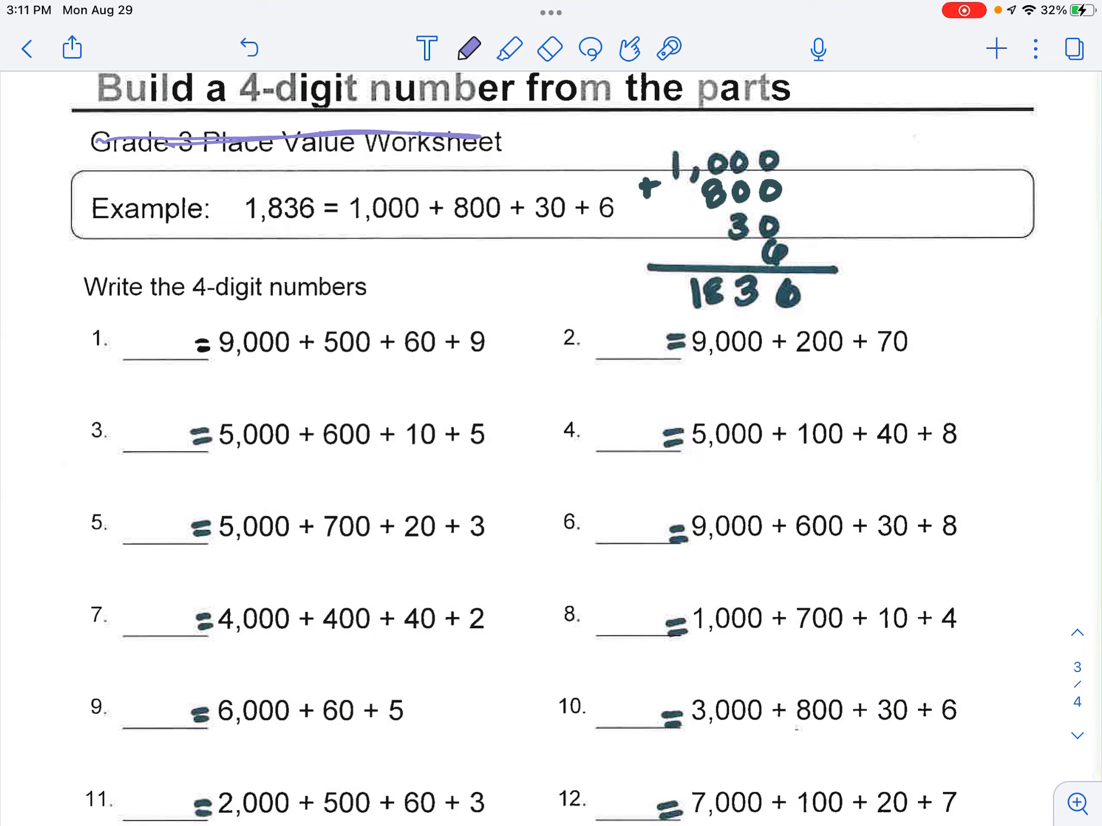
click(512, 49)
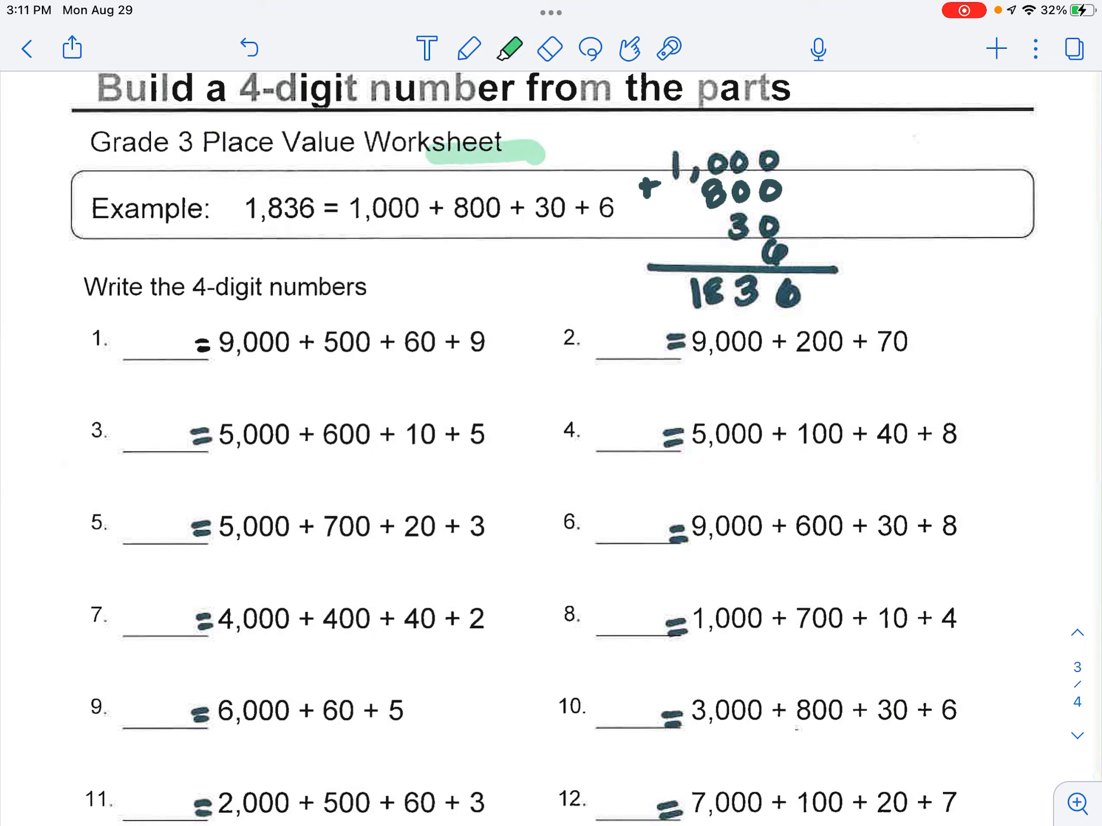
drag(450, 144, 63, 144)
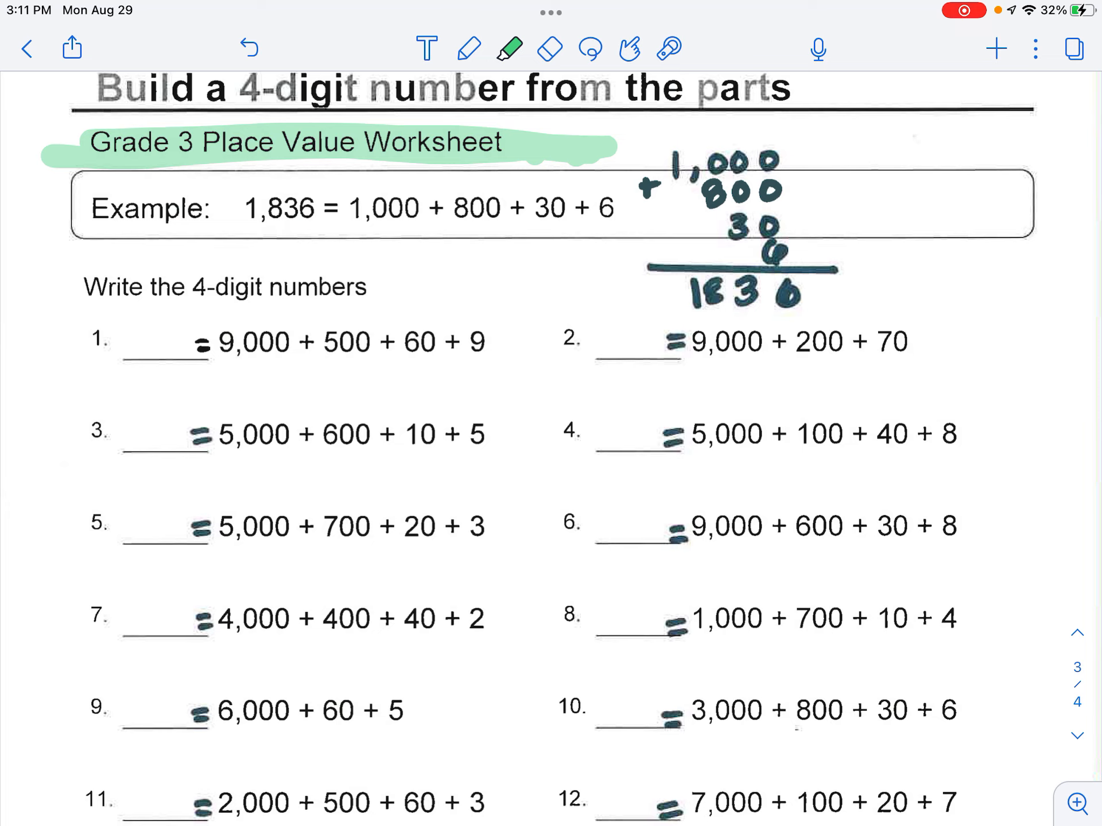
scroll(down, 3)
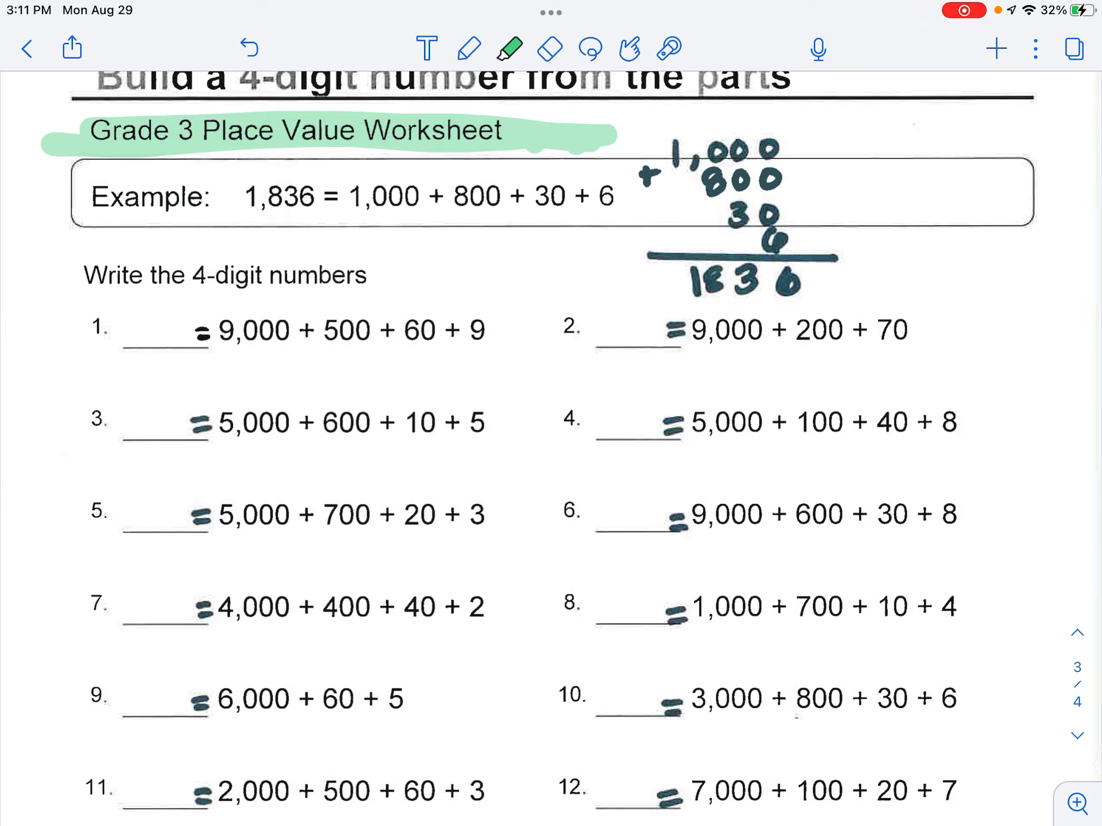
drag(212, 331, 492, 331)
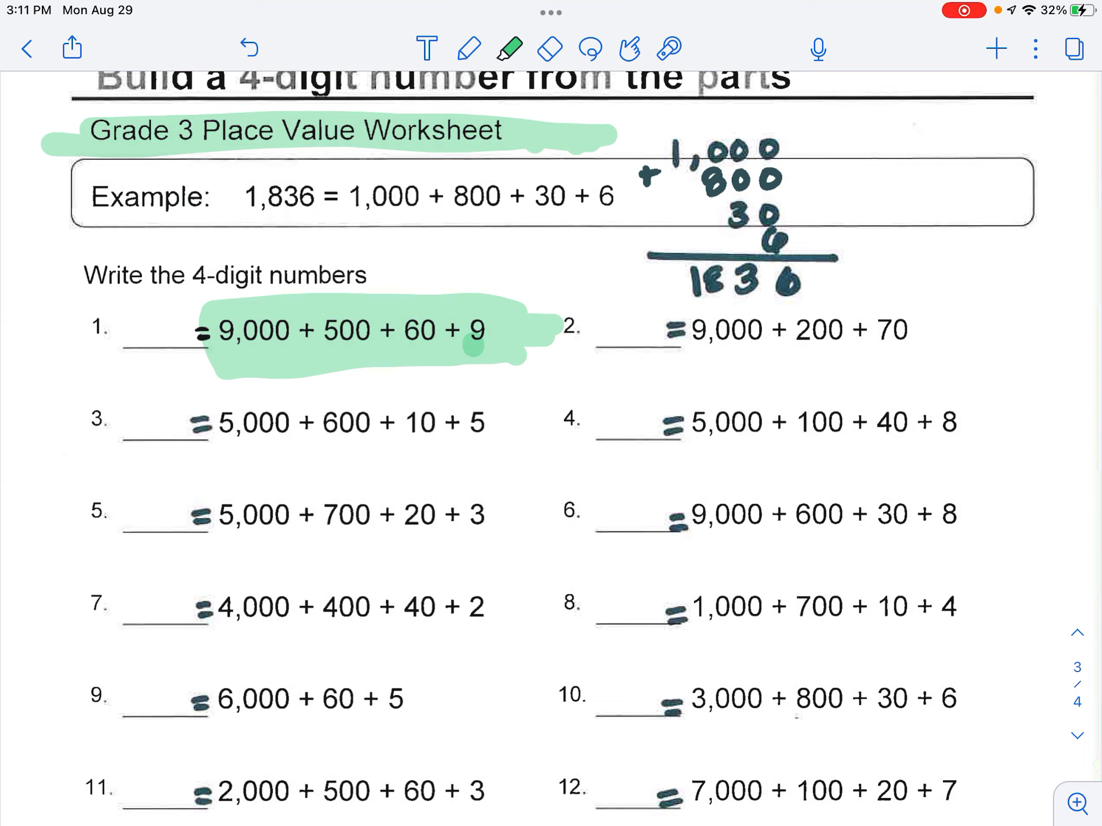
Underline problem 1's 9,000 and remaining parts in blue and write the answer 9,569
click(511, 49)
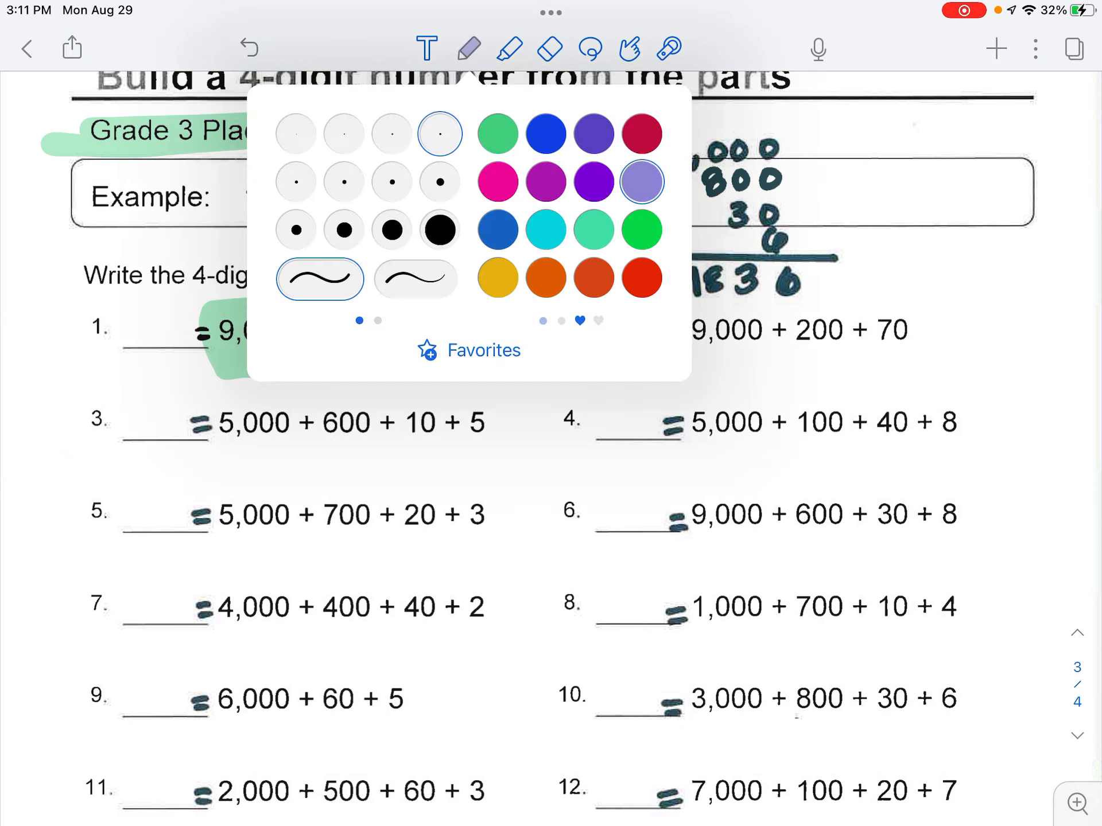
click(467, 50)
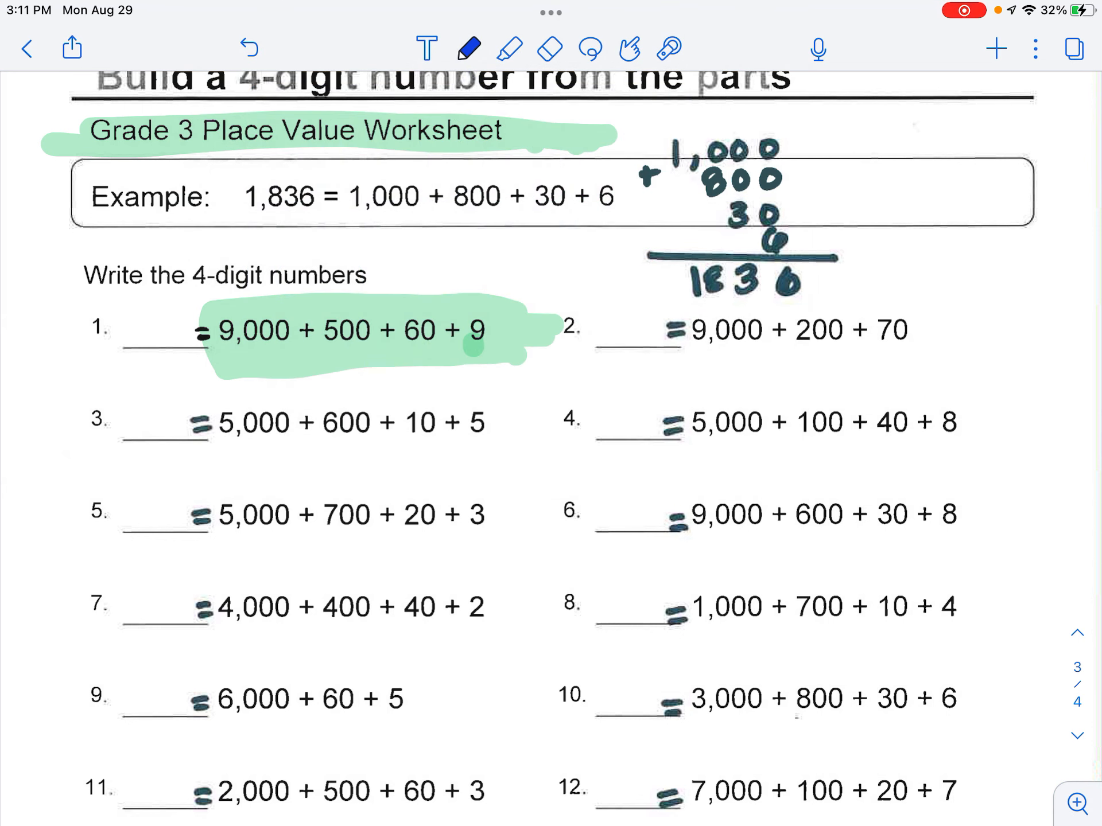
drag(204, 348, 302, 344)
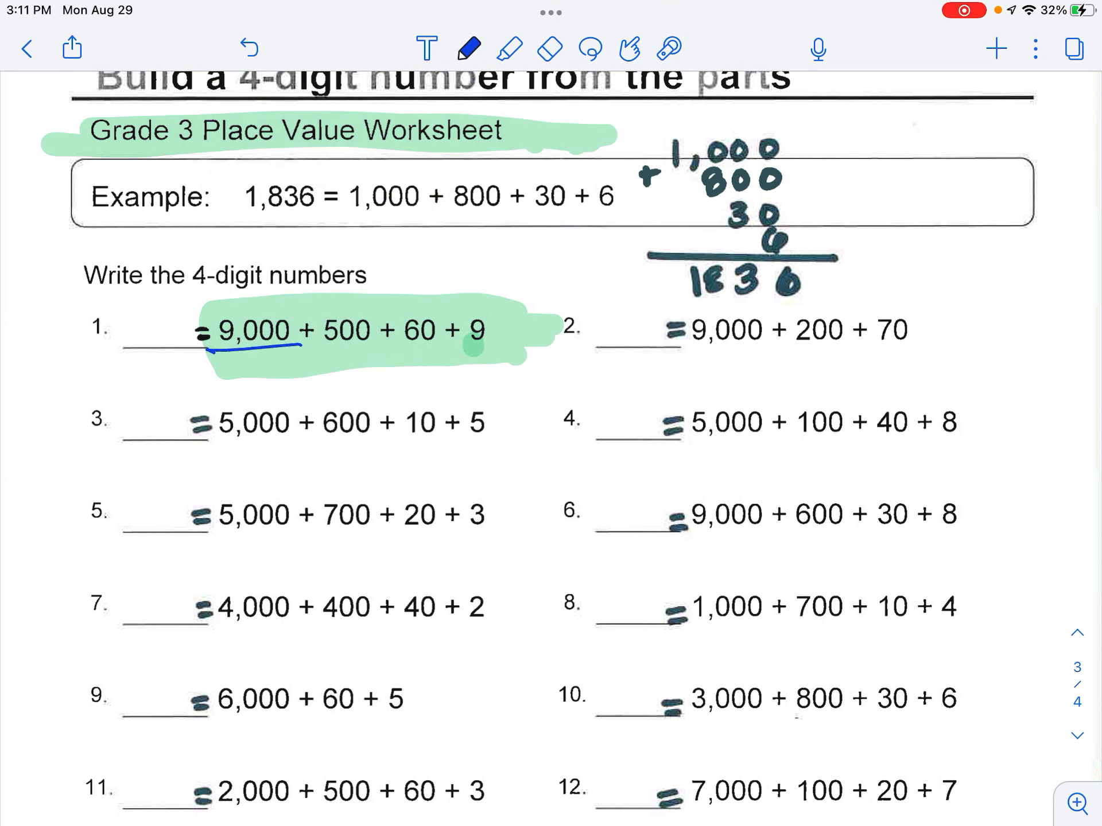
drag(317, 355, 436, 355)
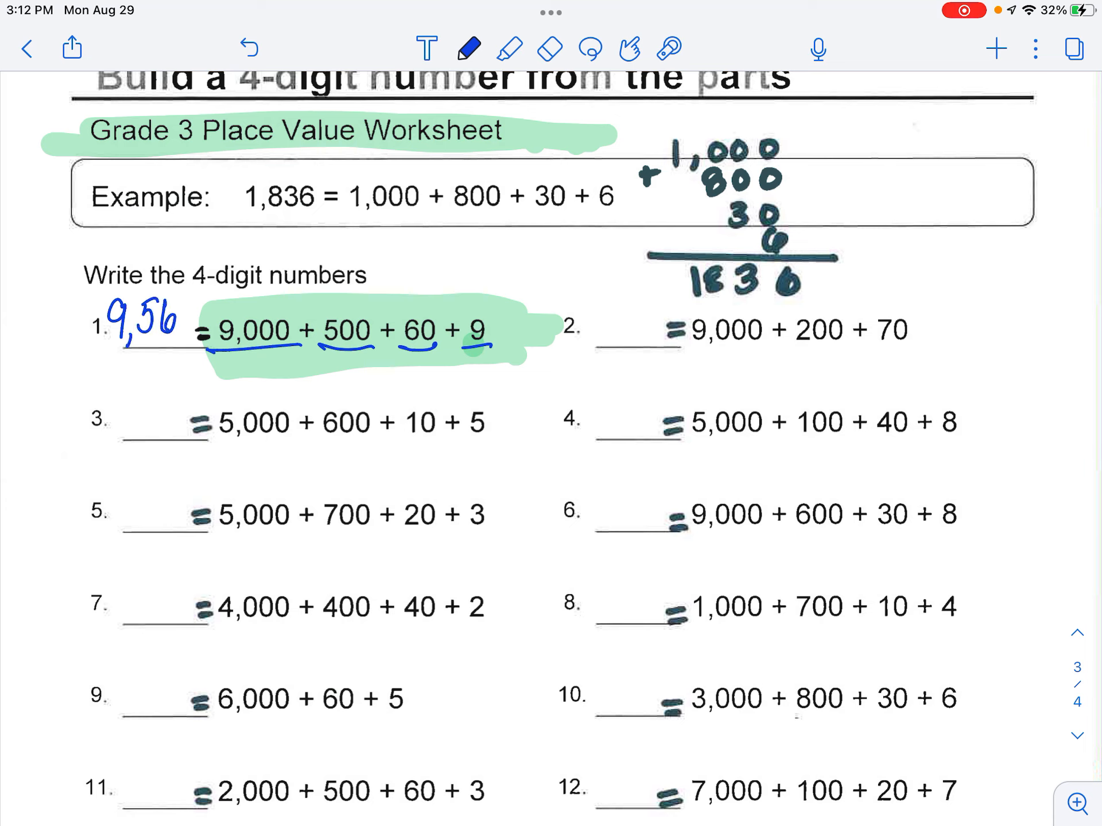
text(9)
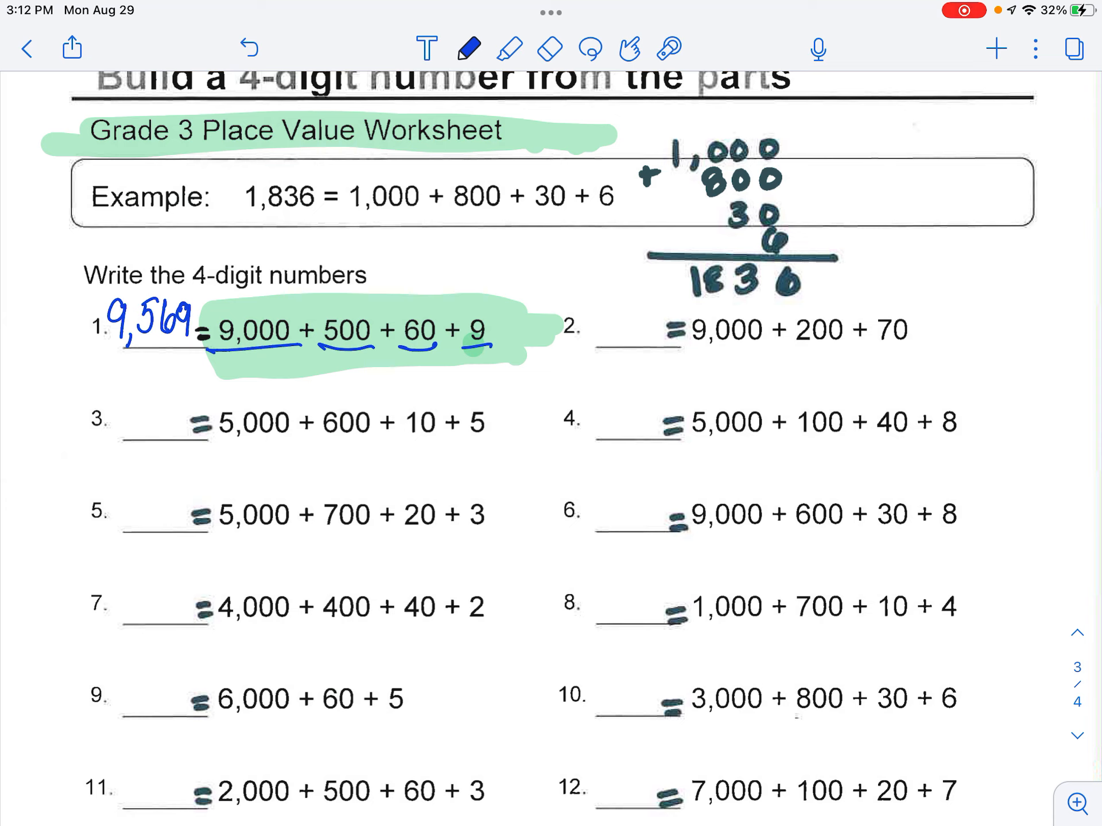
click(514, 48)
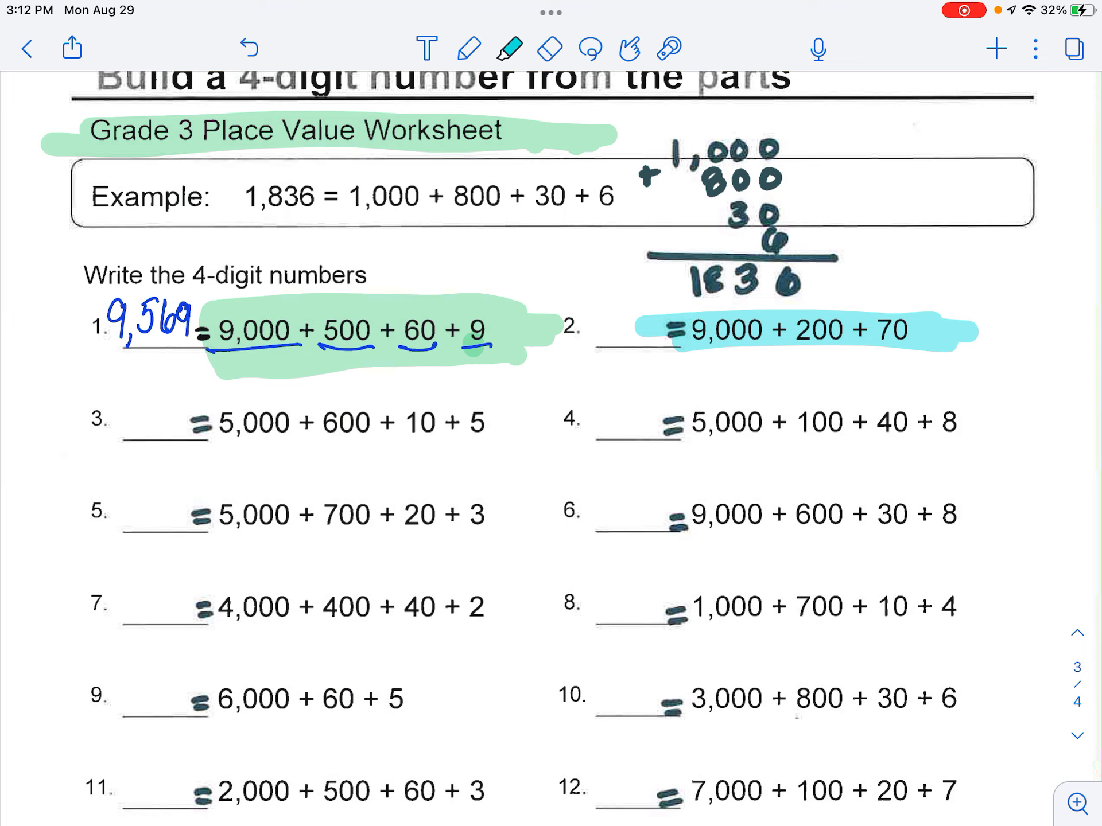
Write an attempted 9,2070 in blue for problem 2, then erase it and the problem highlights
click(468, 44)
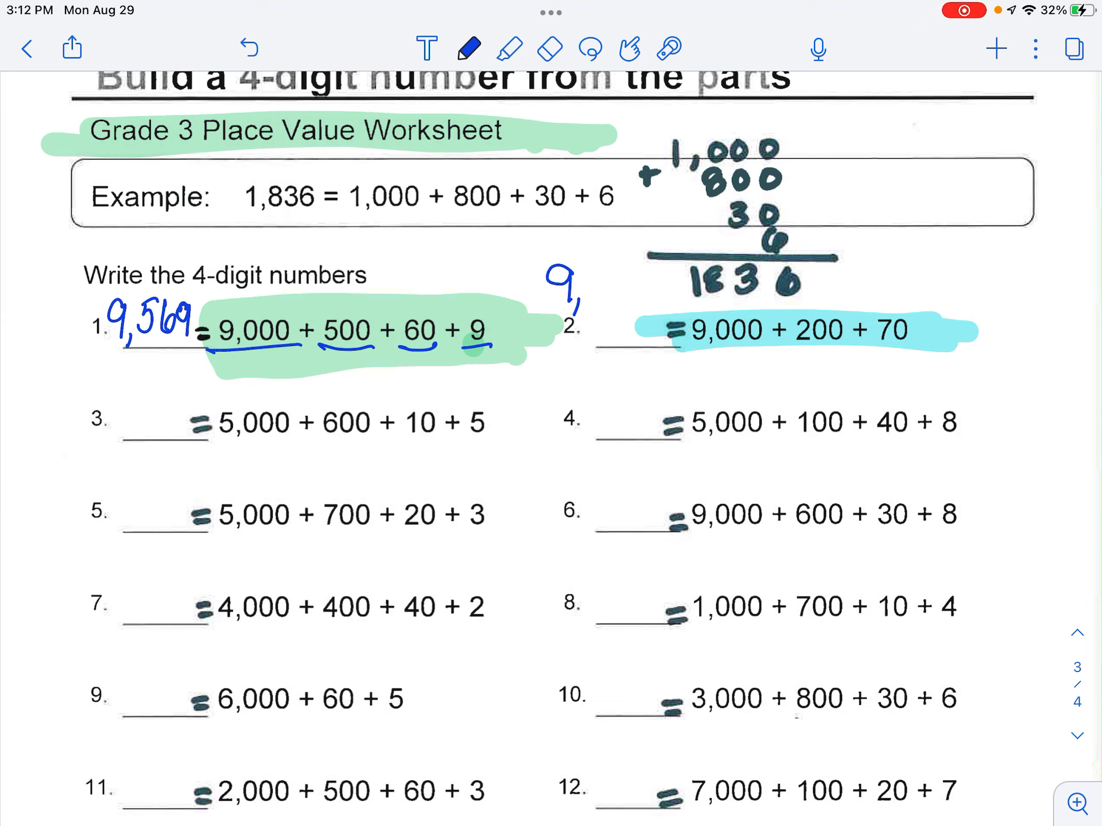
text(2)
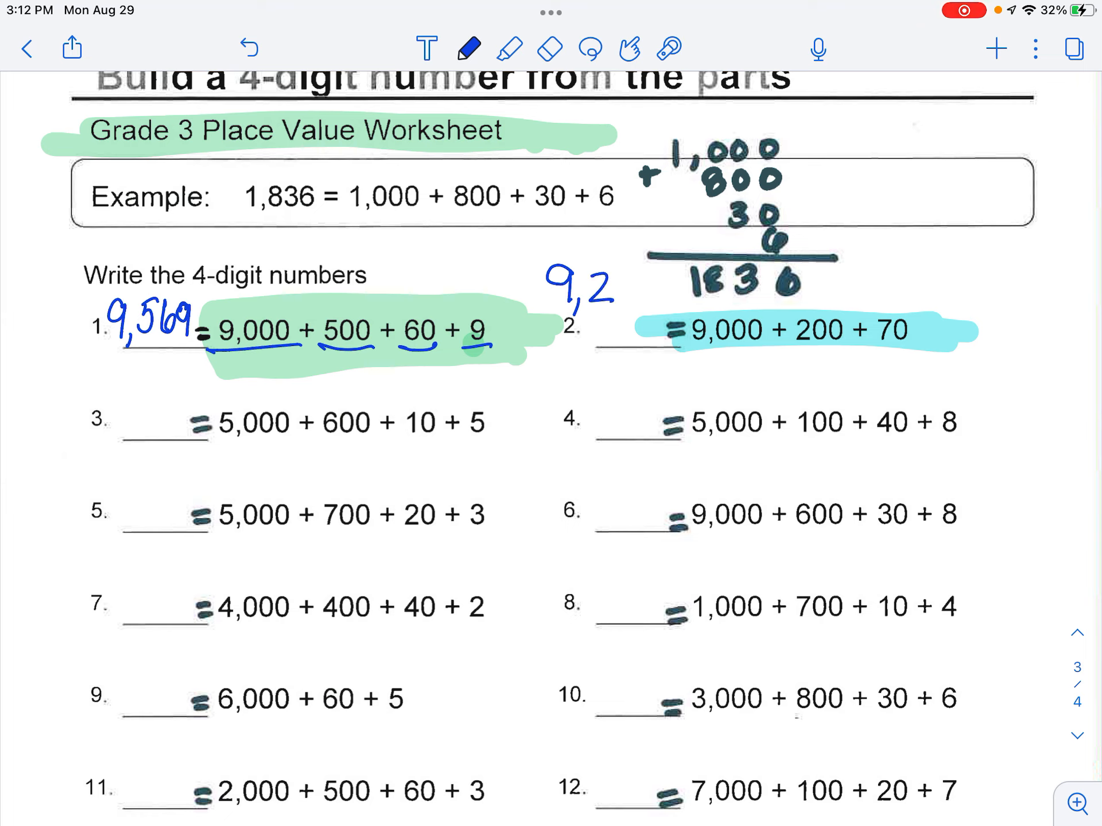
text(07)
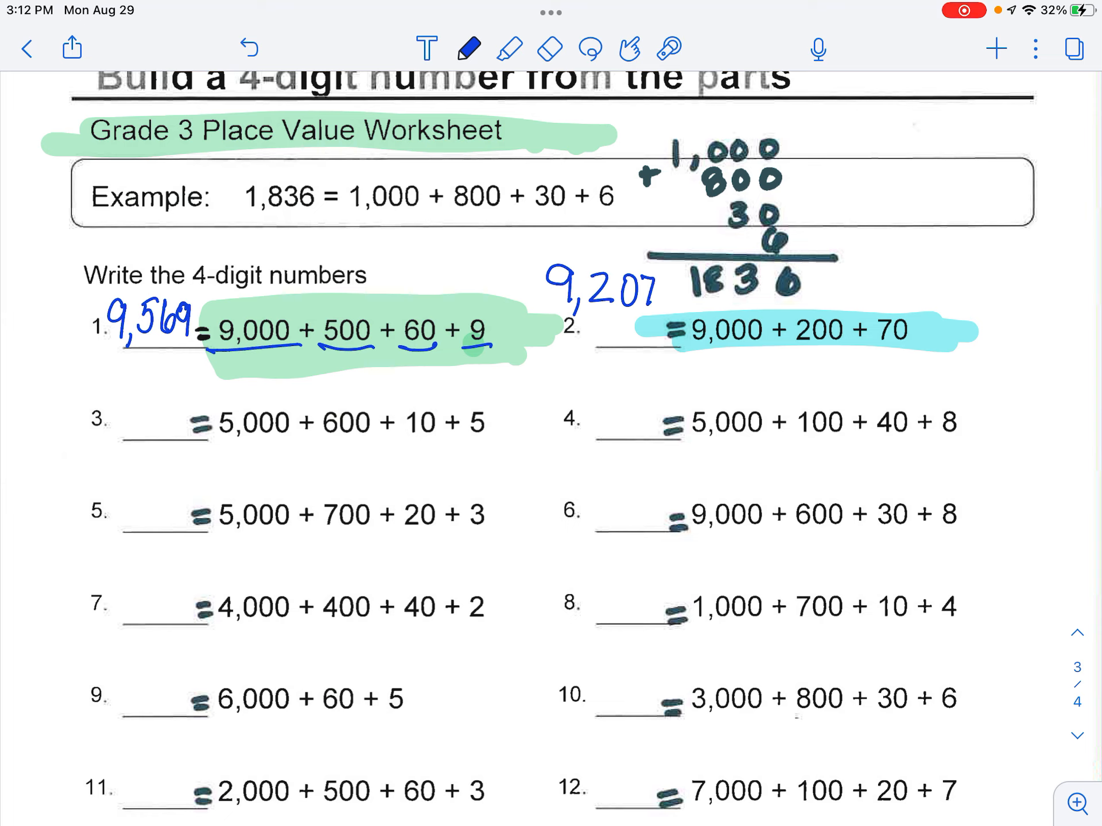
text(0)
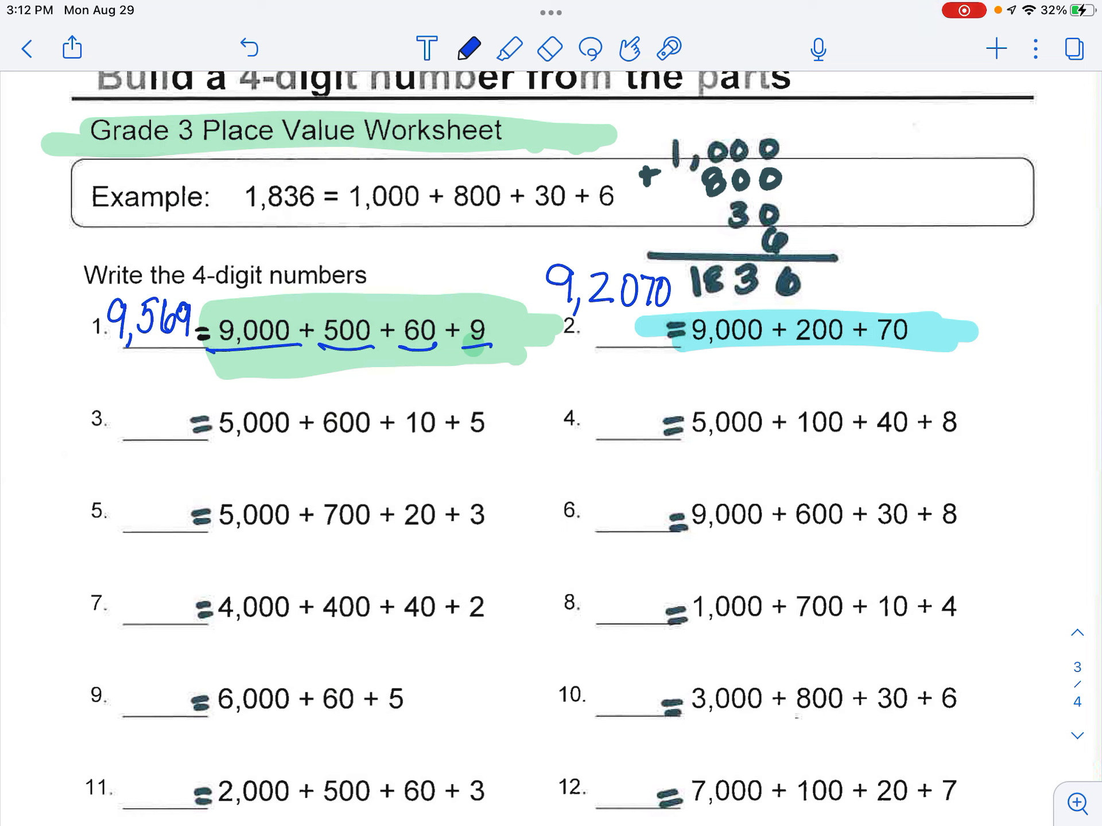
click(546, 49)
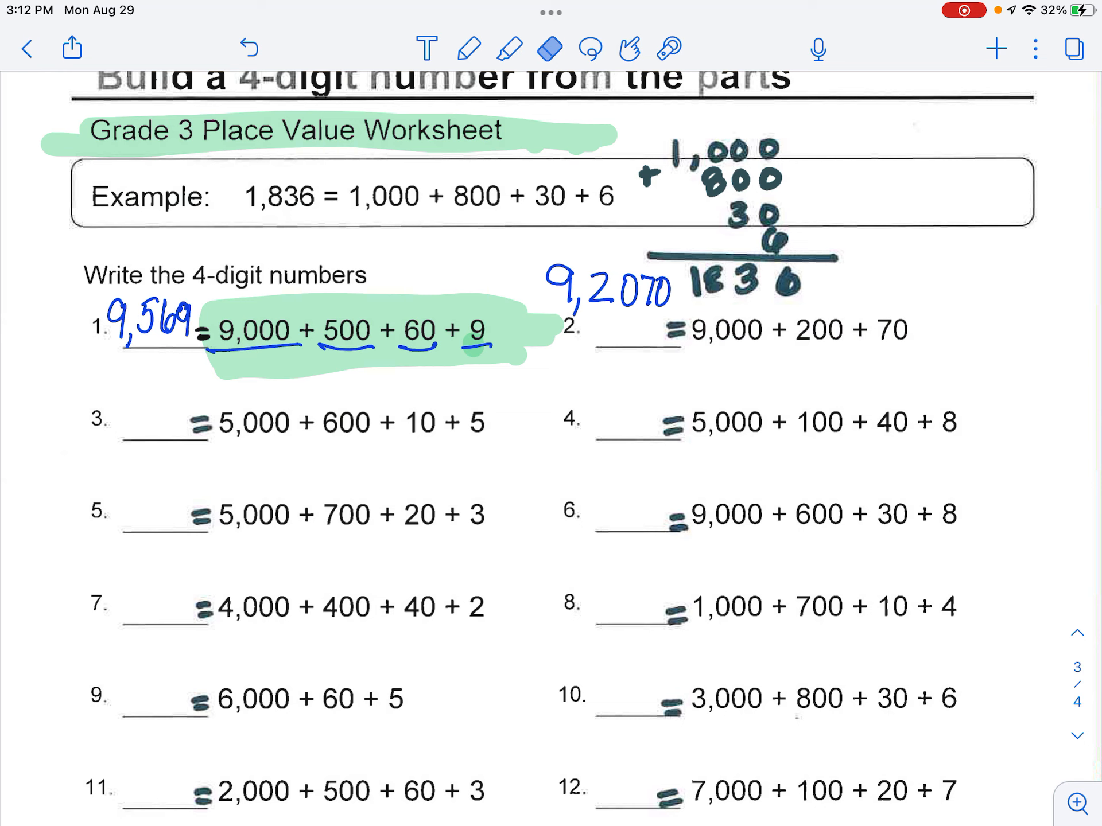
click(551, 49)
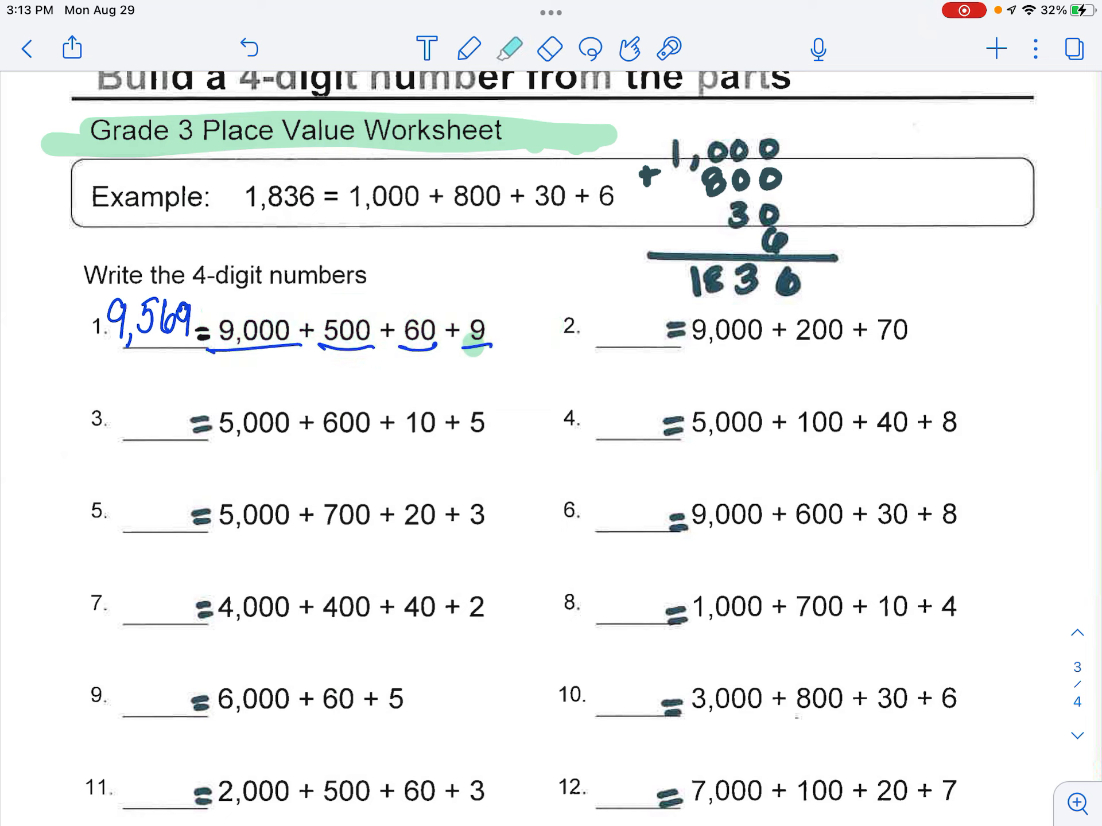
Handwrite 9,270 in blue on problem 2's blank and move to the closing note
click(467, 46)
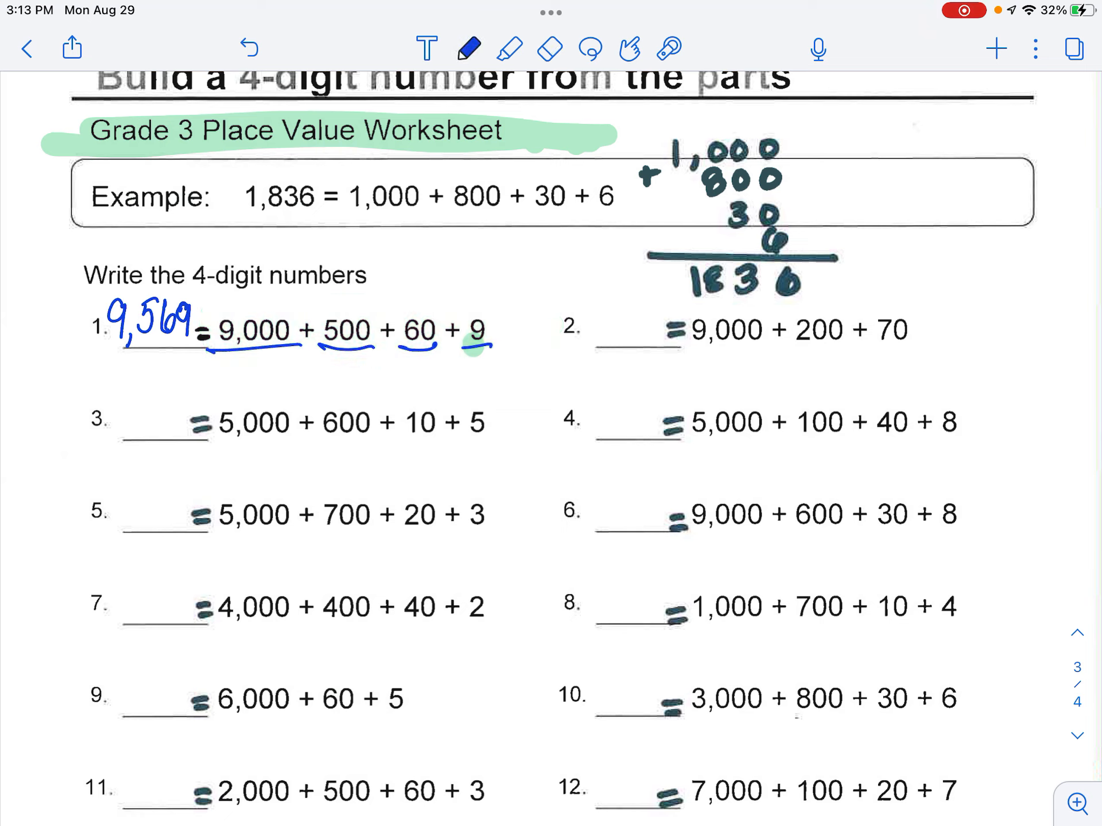
drag(559, 281, 569, 308)
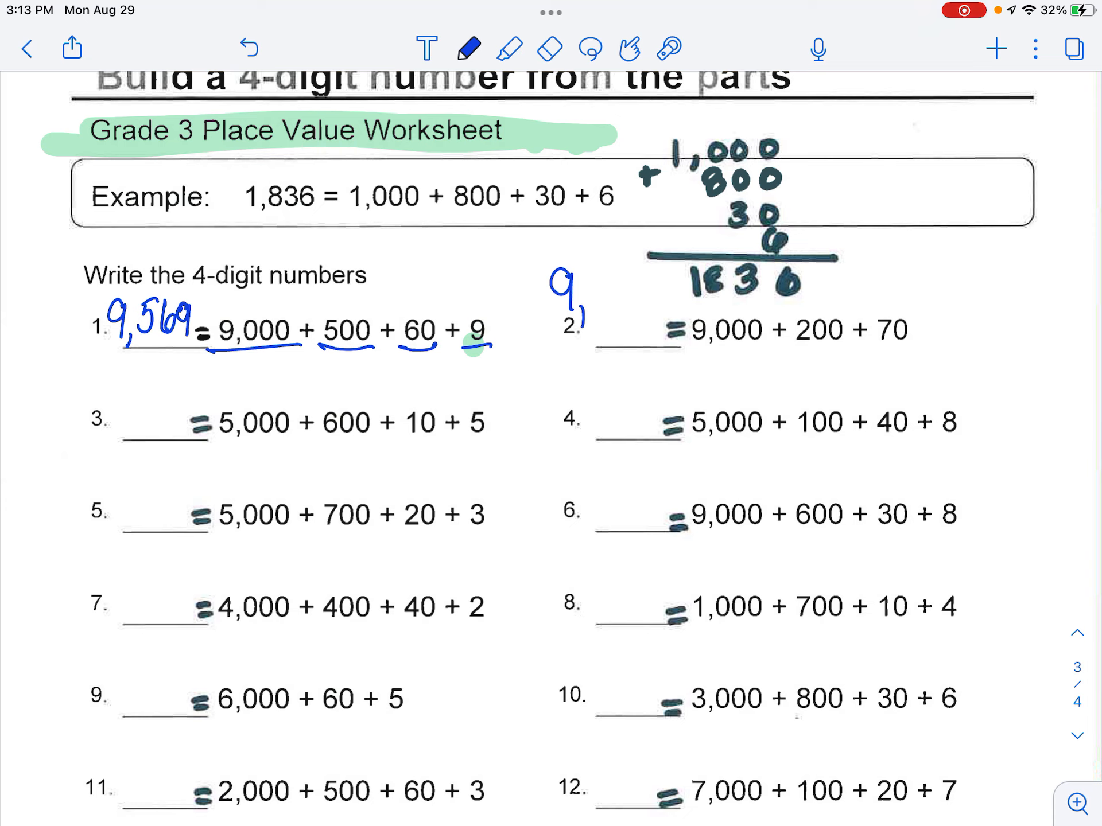
drag(590, 294, 618, 281)
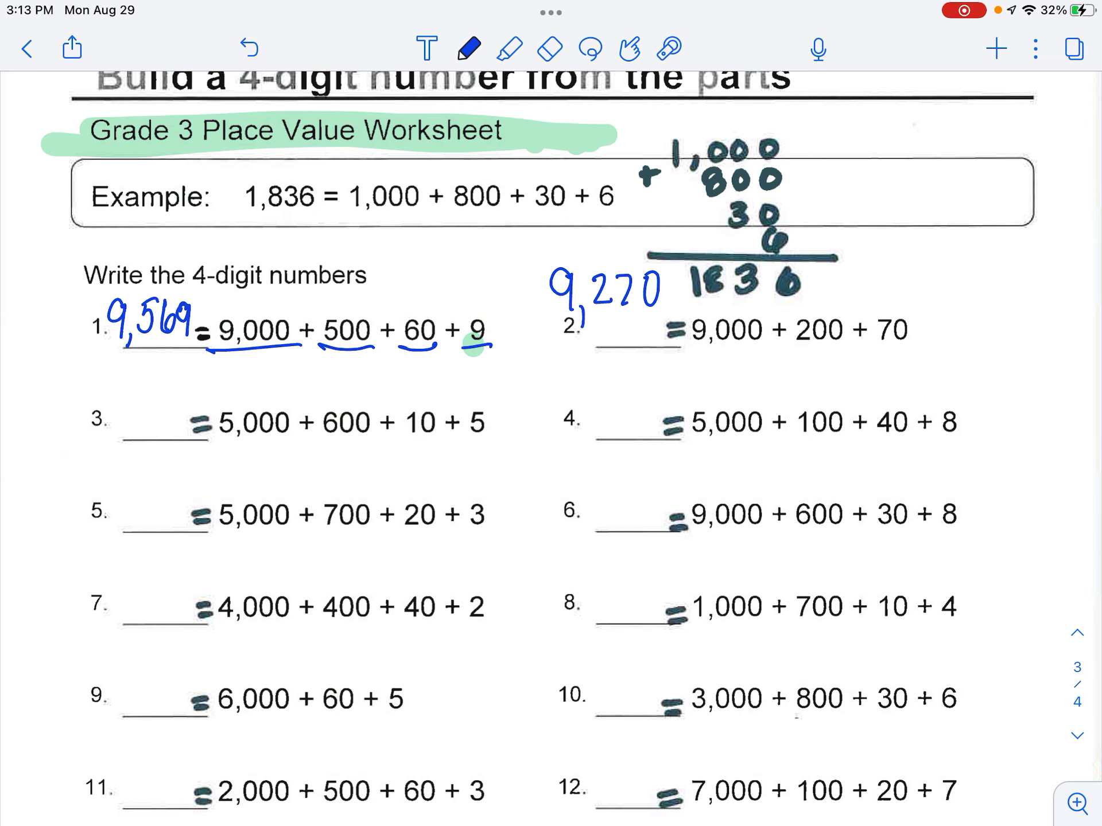
scroll(down, 3)
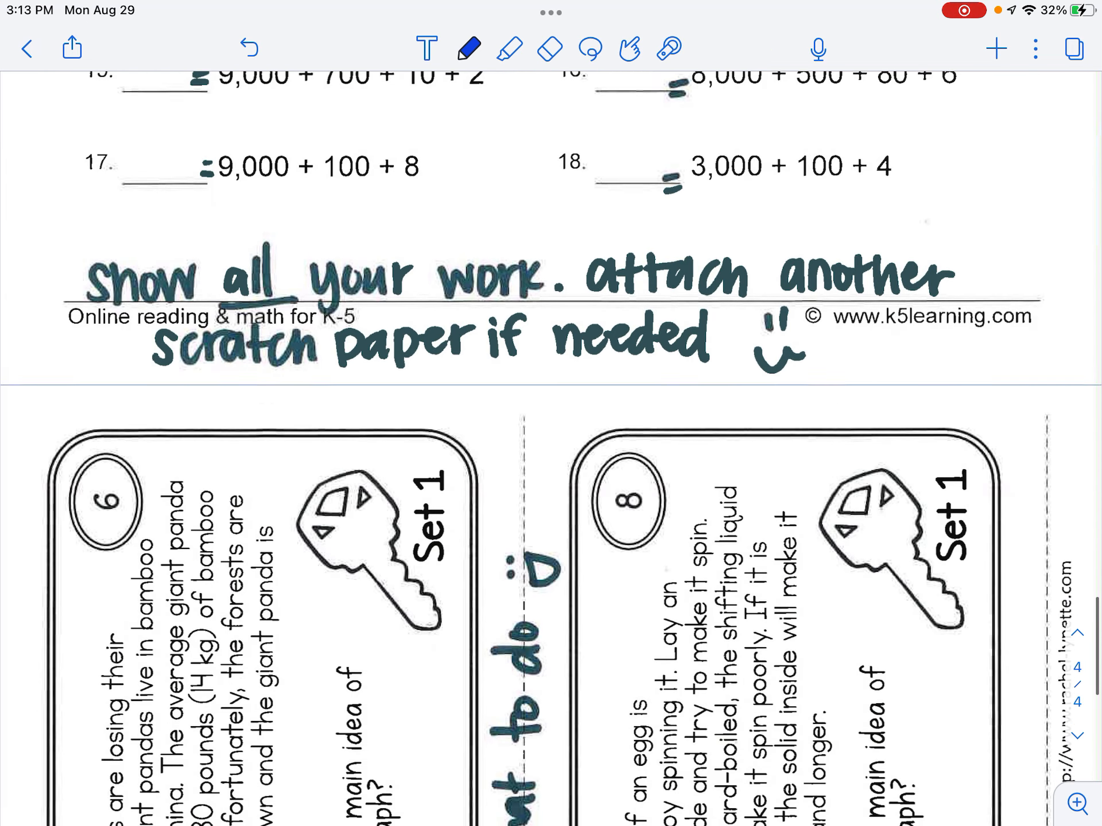
Highlight the show-all-your-work note in cyan, circle card 5 in orange and cards 6–8 in purple
scroll(down, 3)
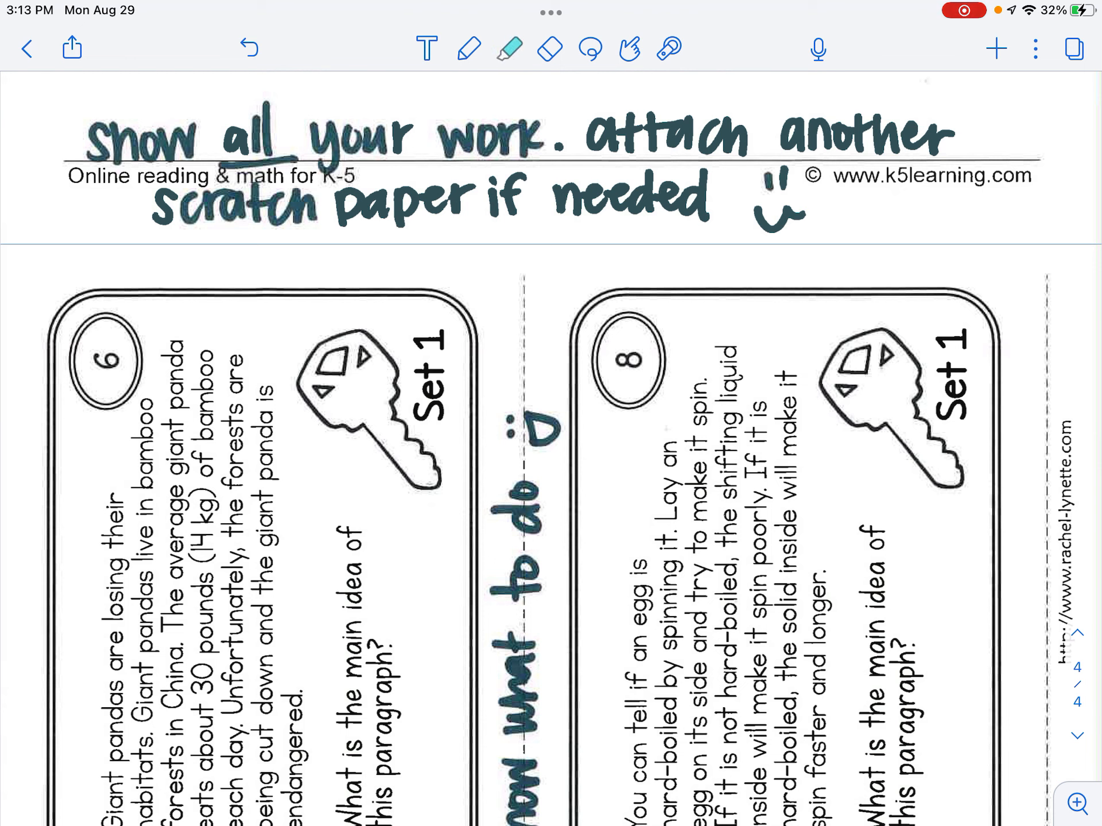
drag(92, 140, 956, 140)
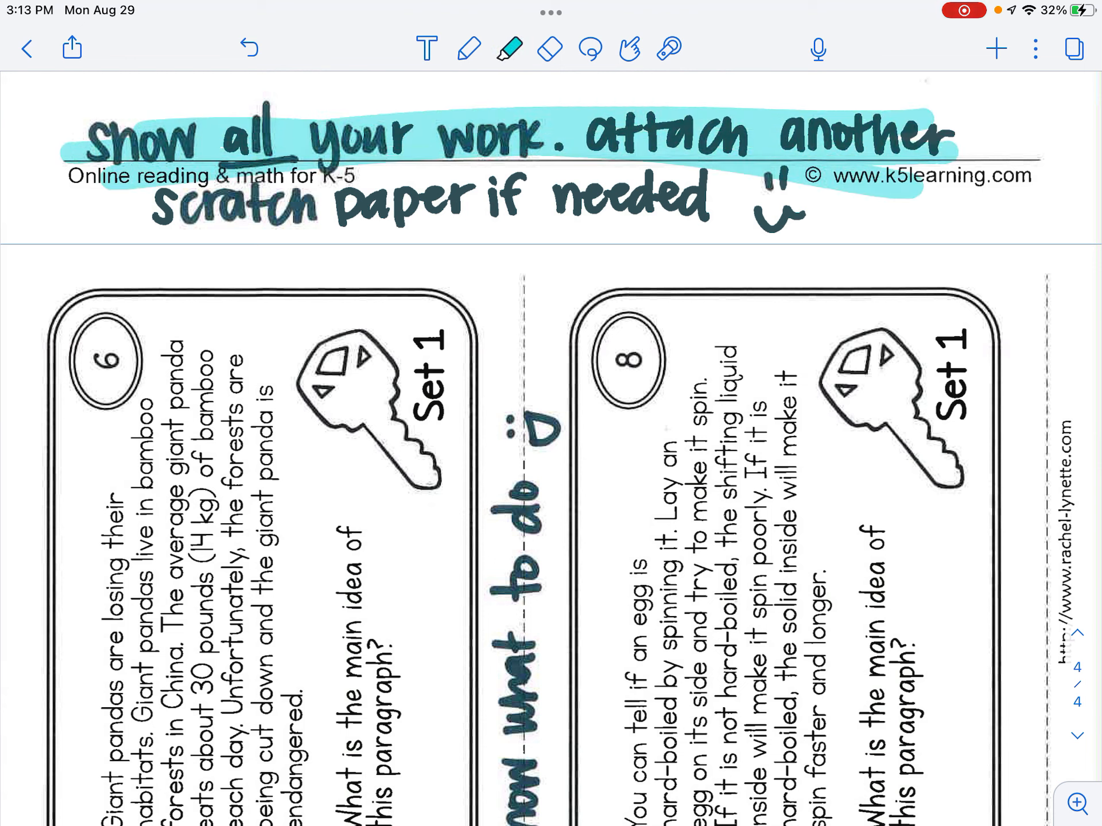
scroll(down, 3)
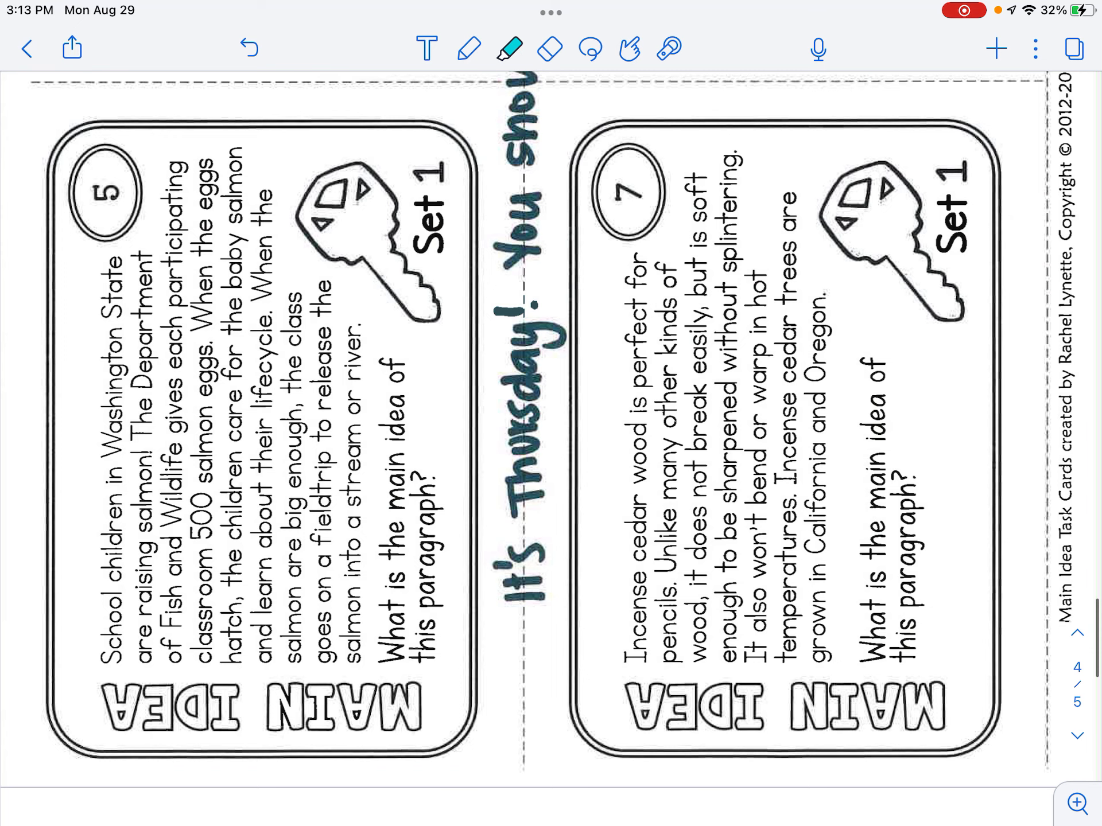
click(507, 49)
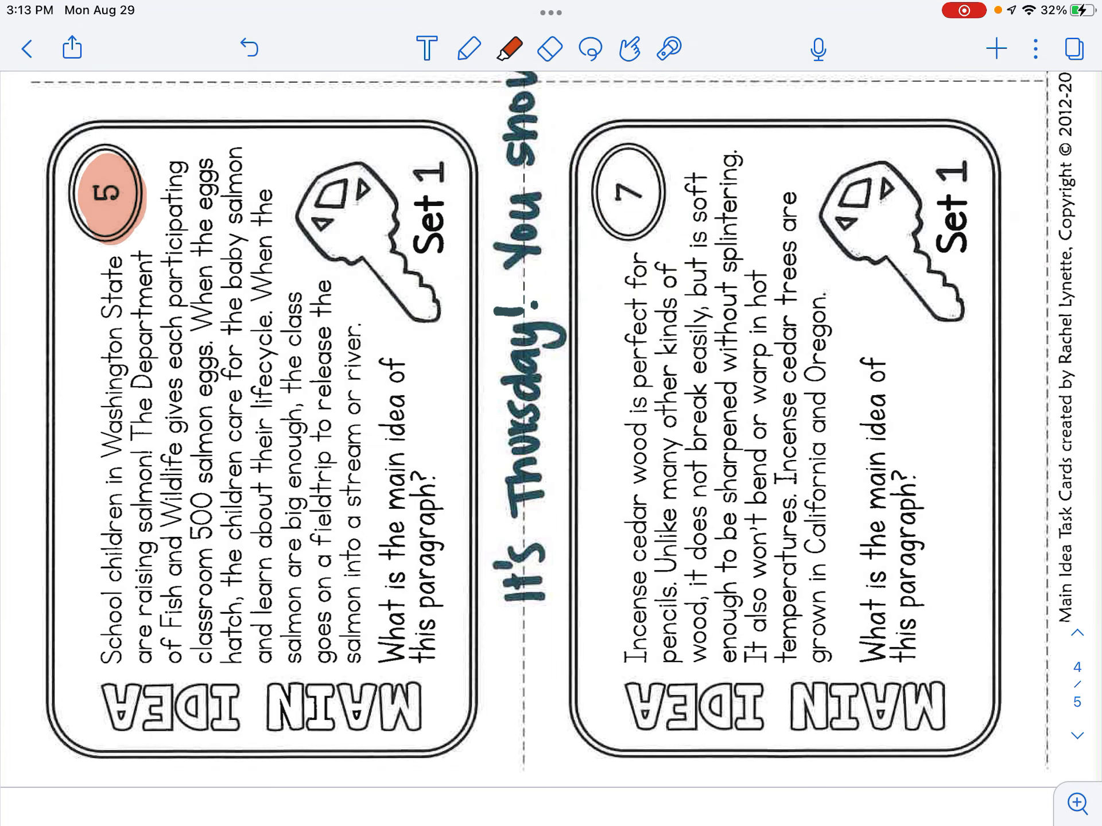
scroll(down, 3)
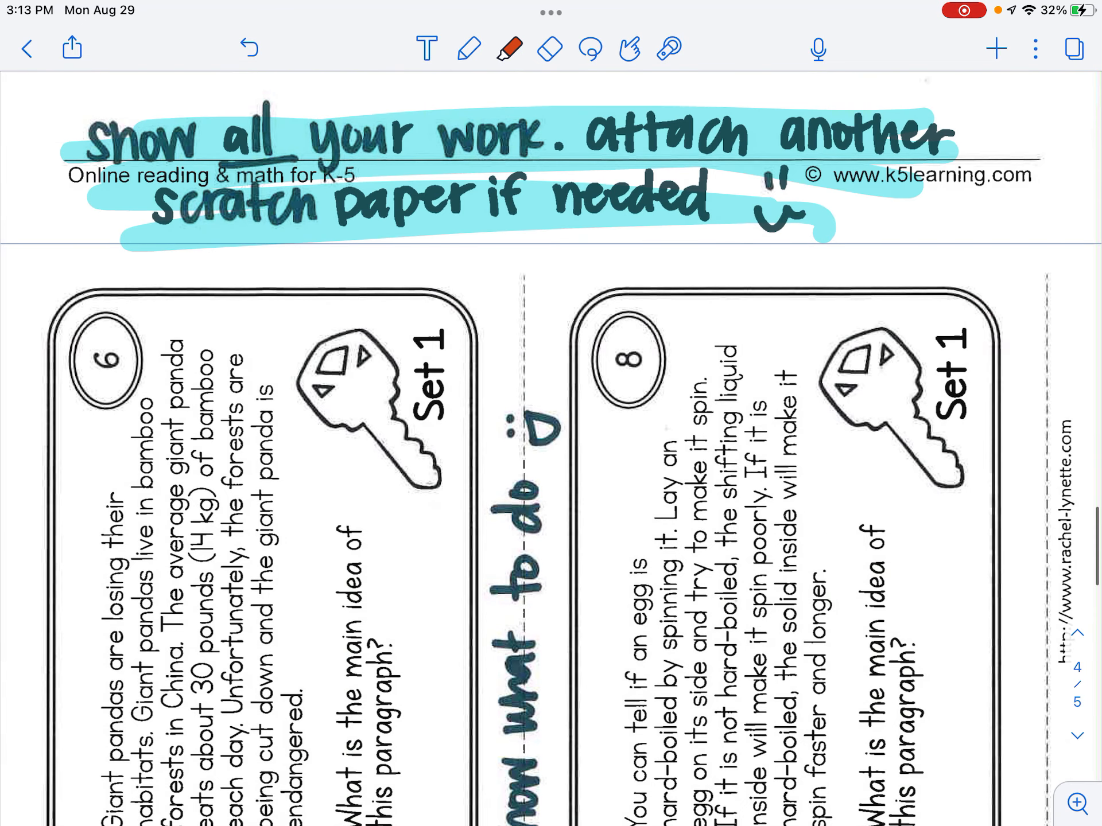
click(508, 49)
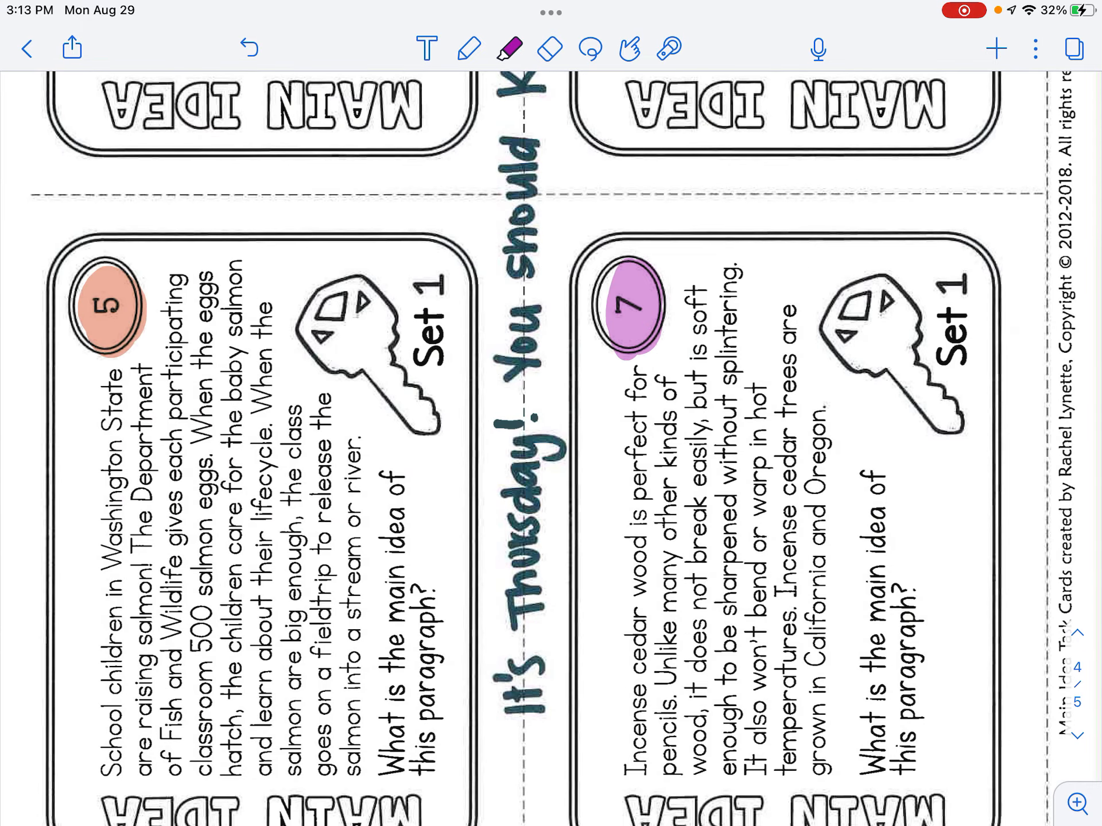
scroll(down, 3)
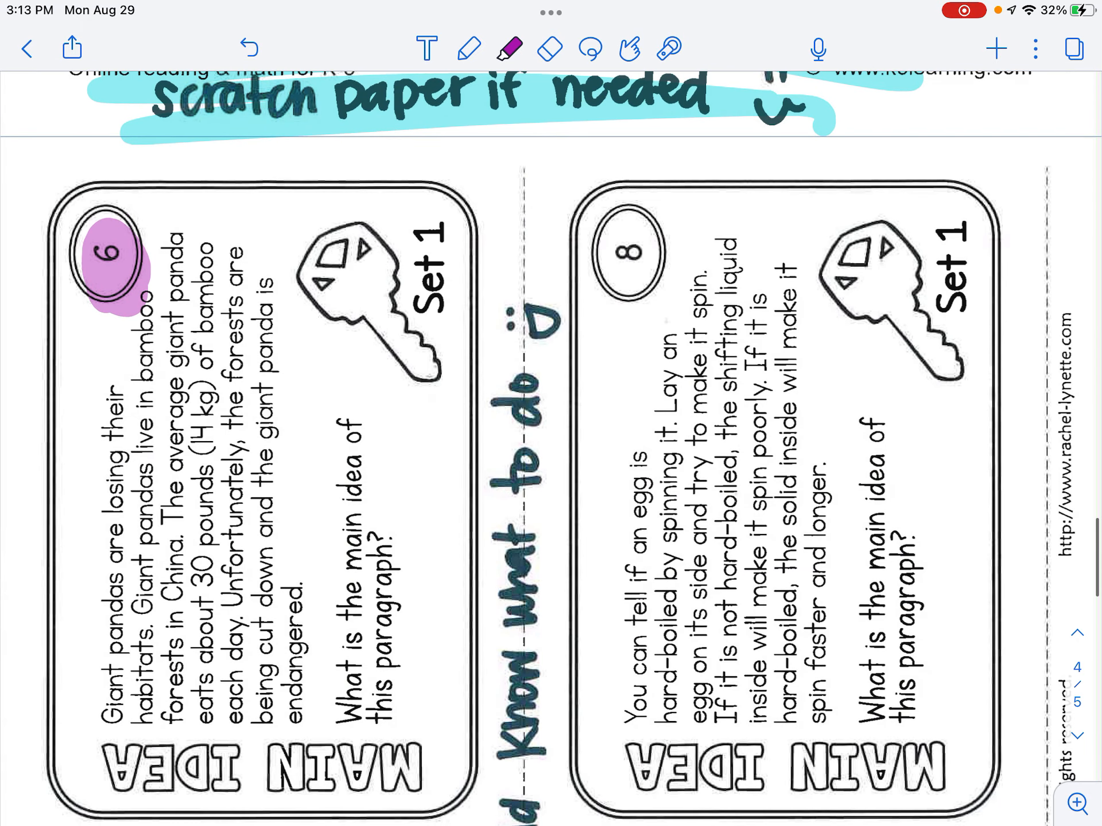
drag(629, 252, 629, 253)
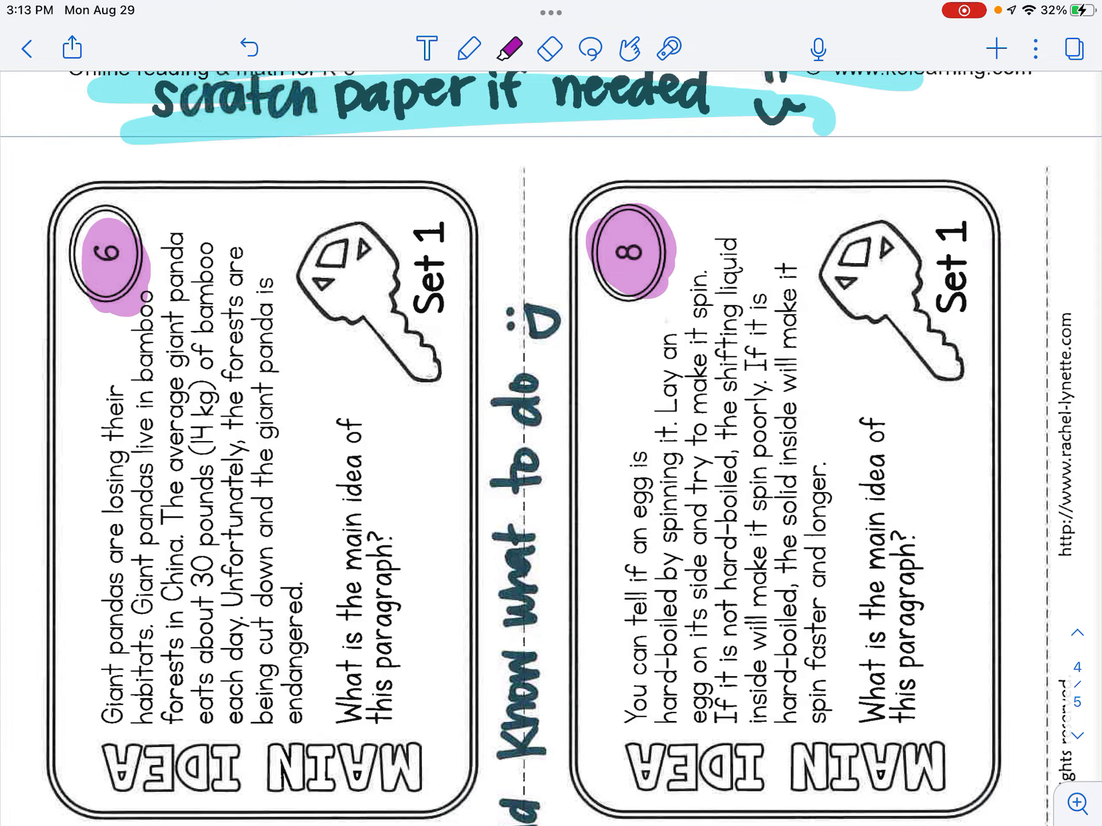
scroll(down, 3)
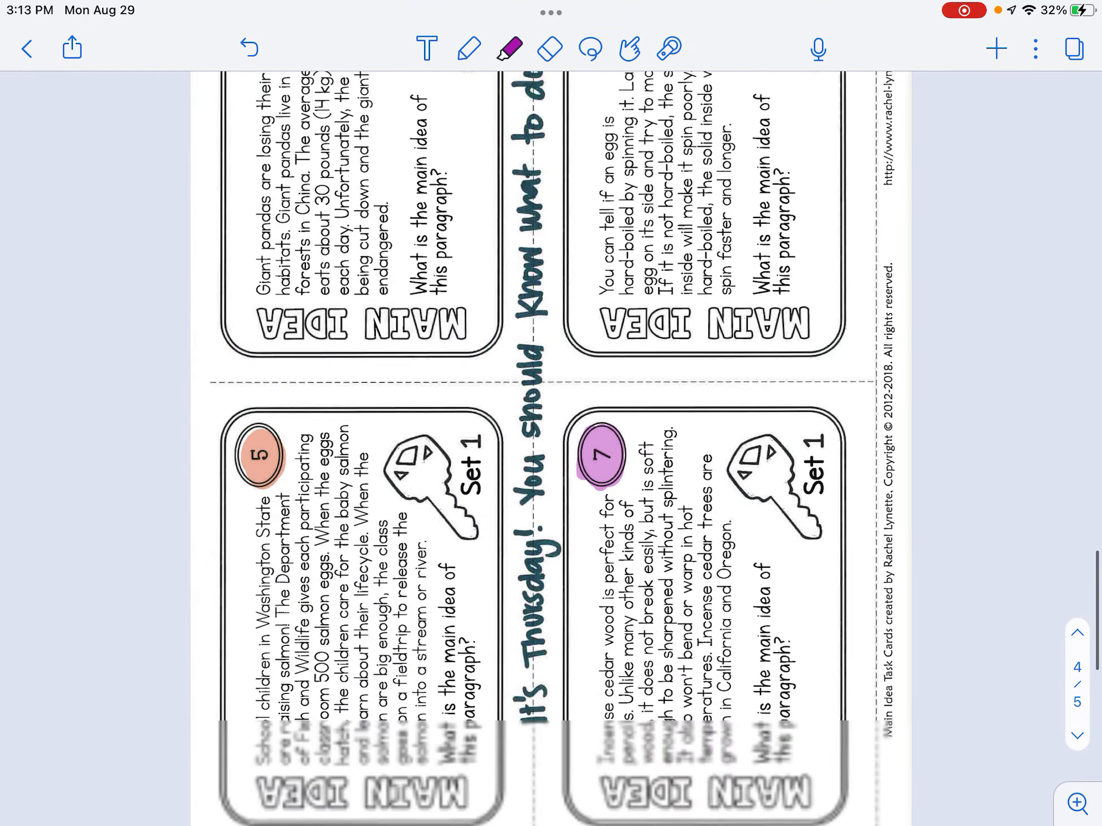
Highlight card 5's salmon paragraph in pink and add yellow beside its question
scroll(down, 3)
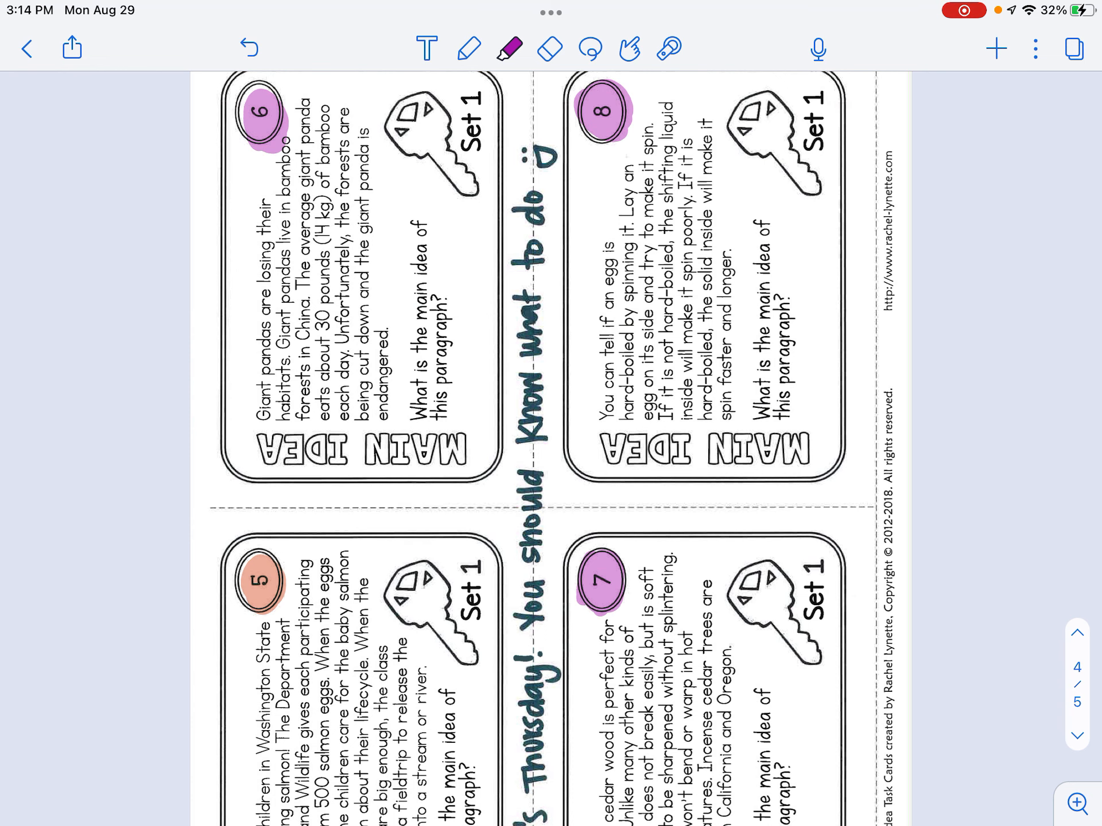
scroll(down, 3)
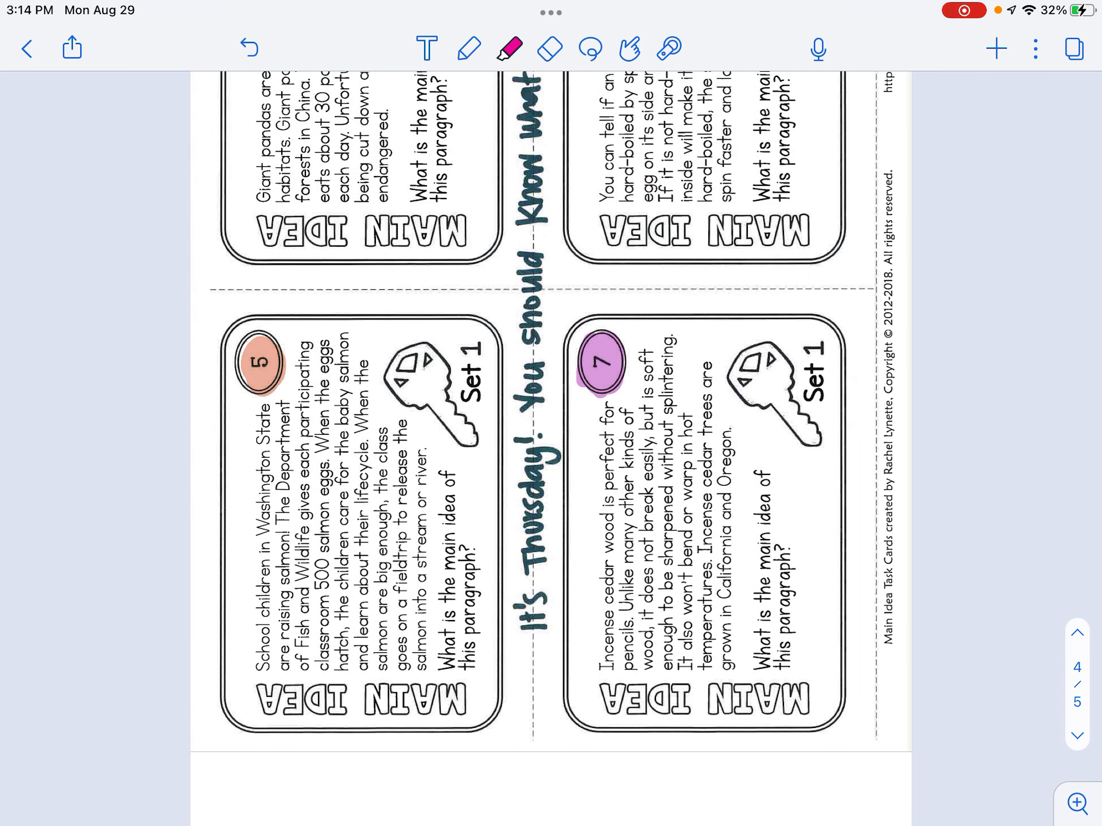
drag(252, 457, 249, 675)
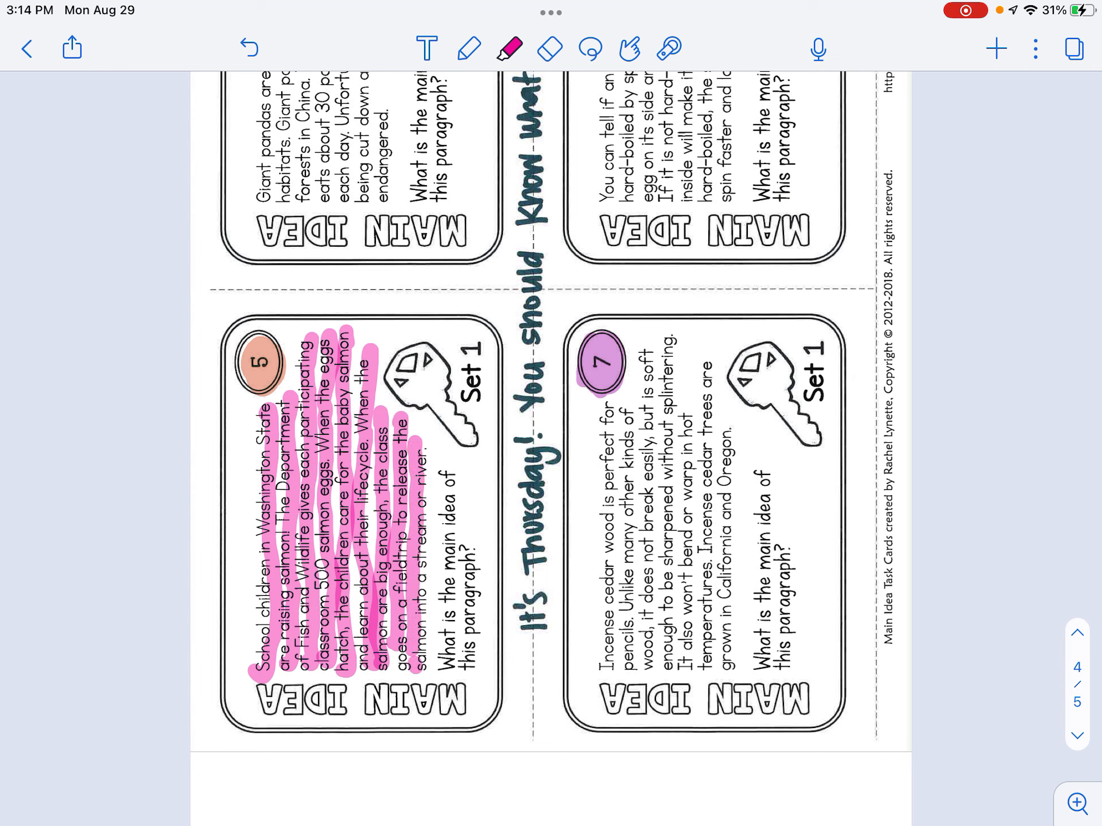
click(507, 49)
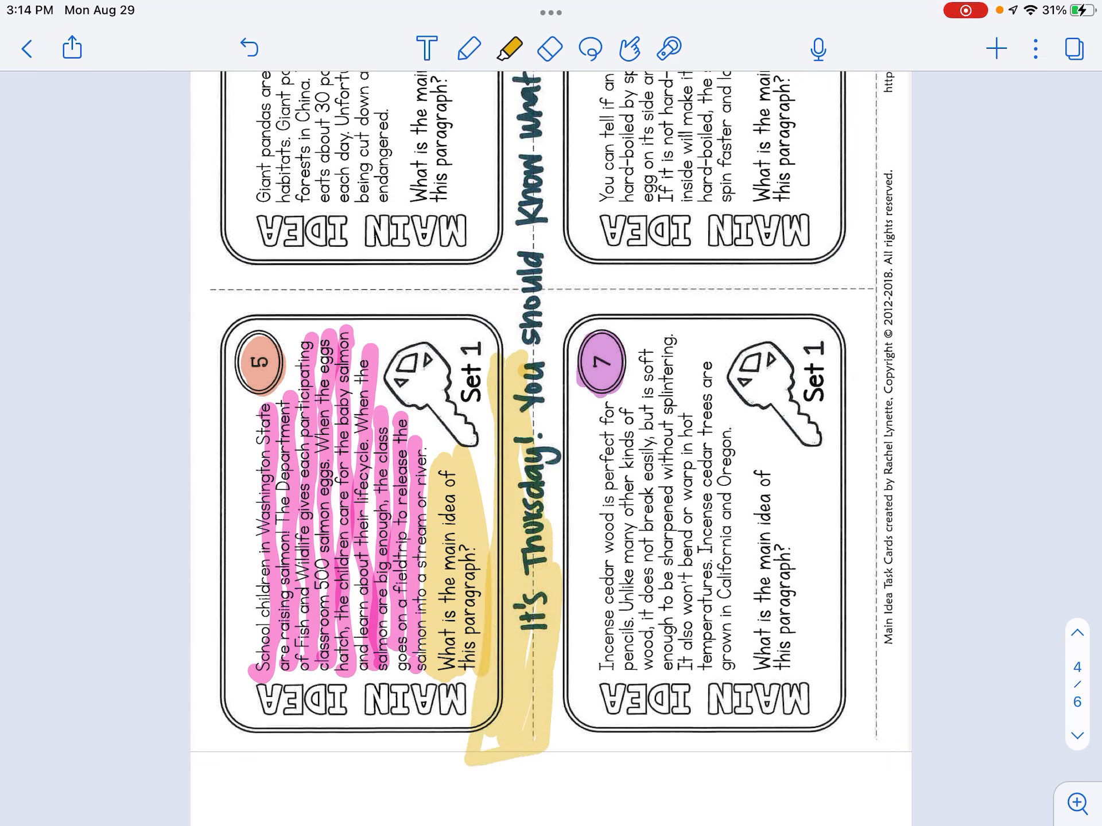
scroll(down, 3)
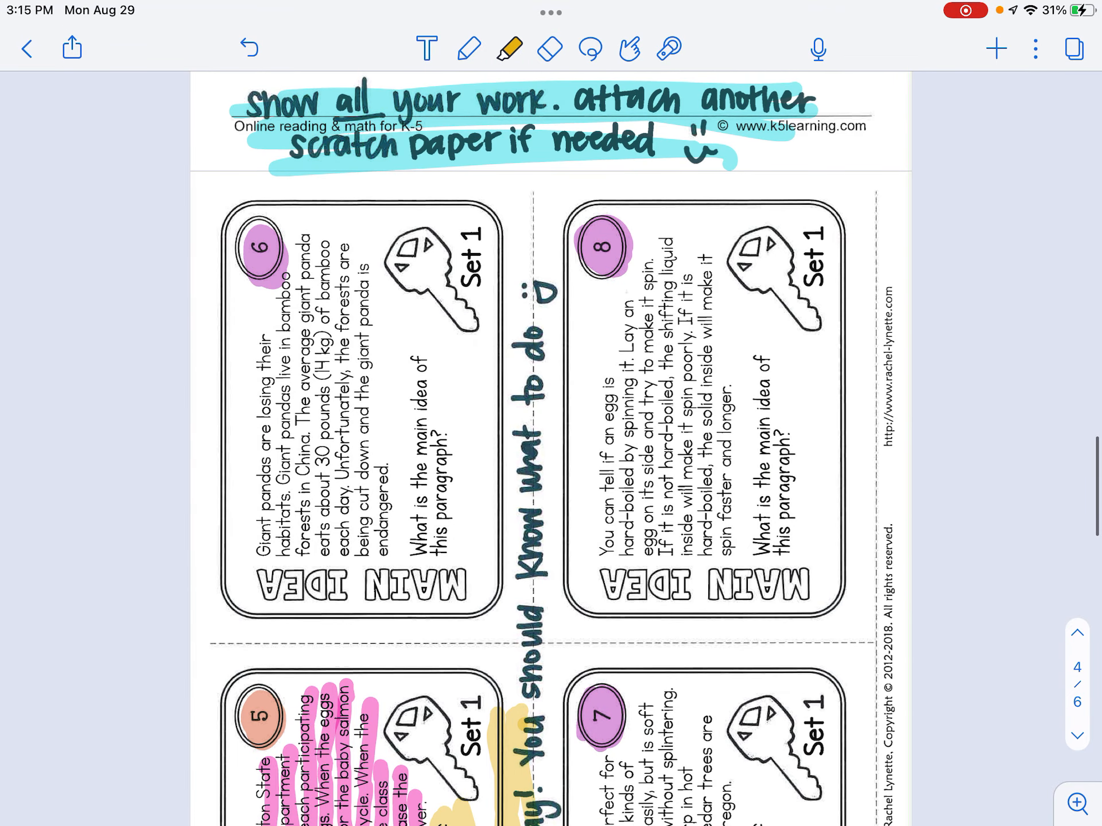
Highlight card 6's panda paragraph in yellow and card 7's cedar text in blue
scroll(down, 3)
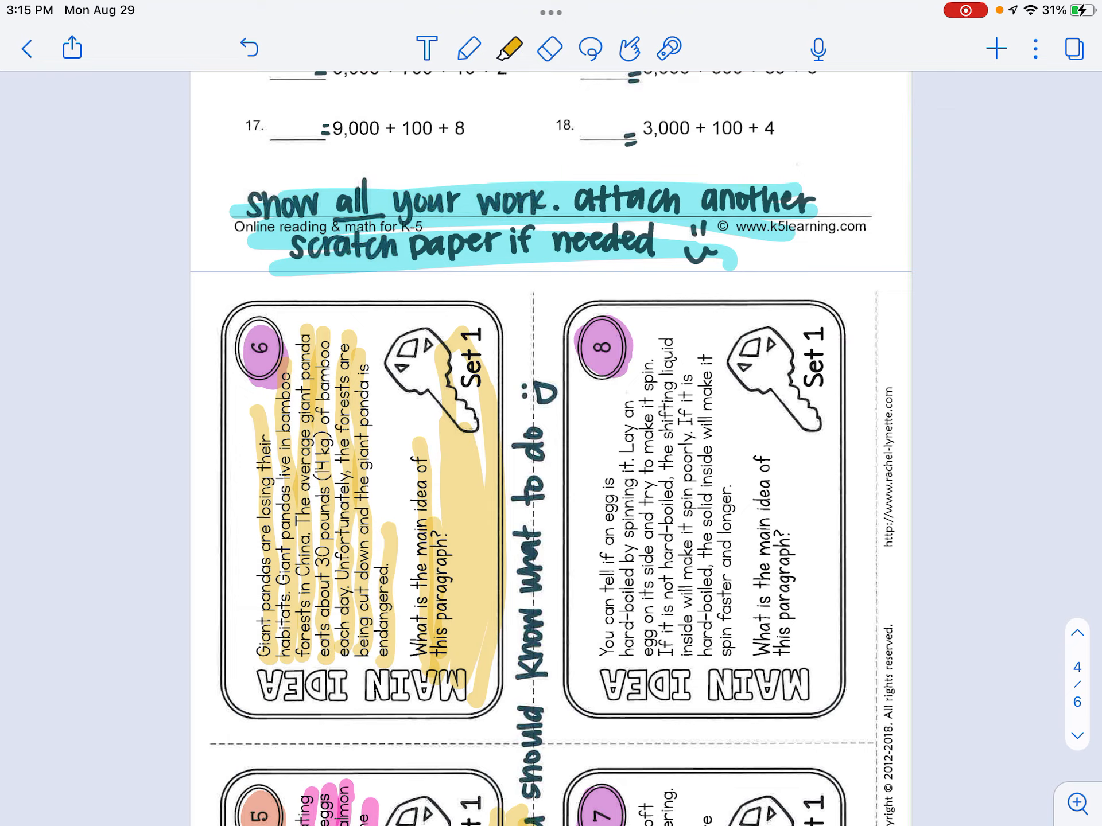
scroll(down, 3)
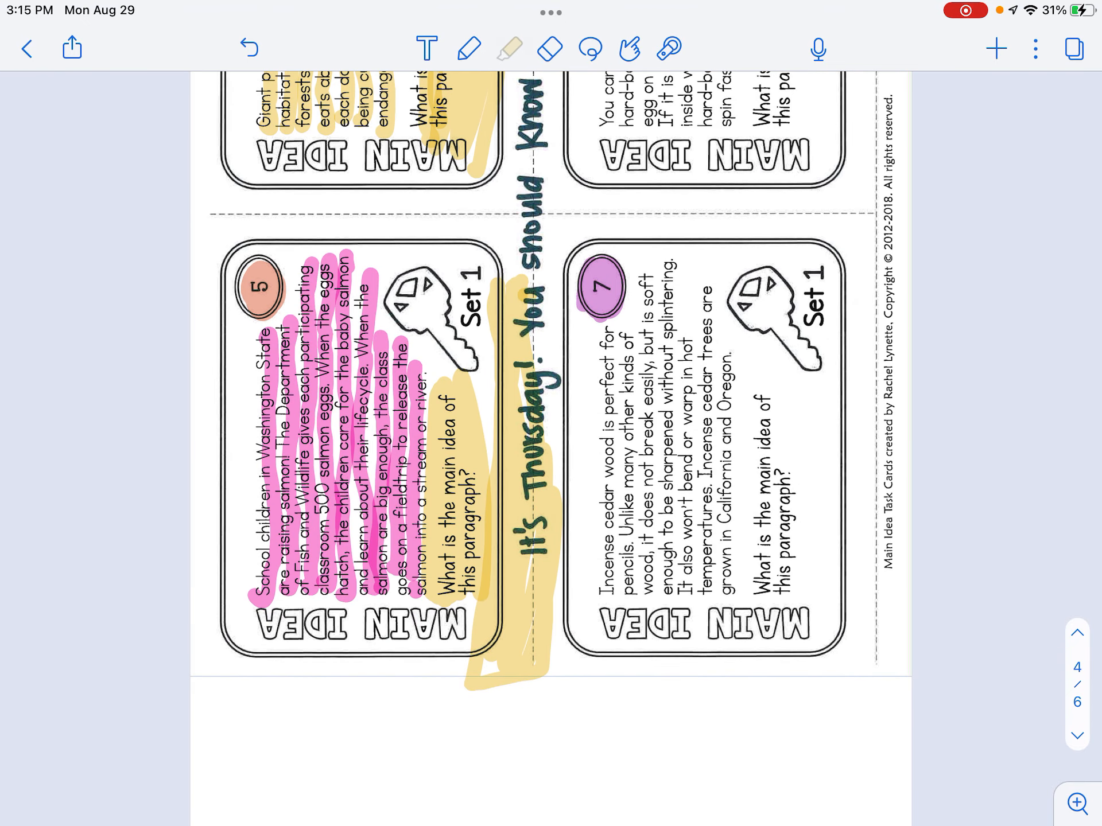
click(509, 48)
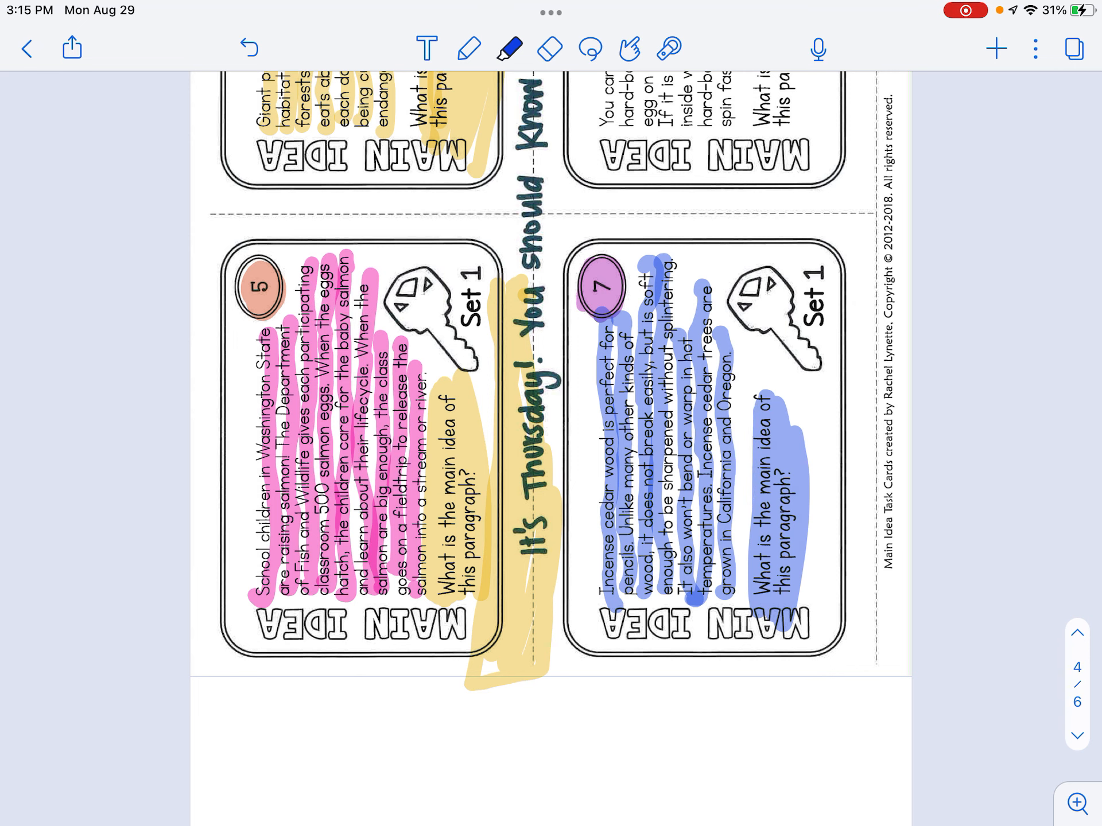
Scroll through card 8's egg-spinning paragraph with its blue highlight toward the place value problems
scroll(down, 3)
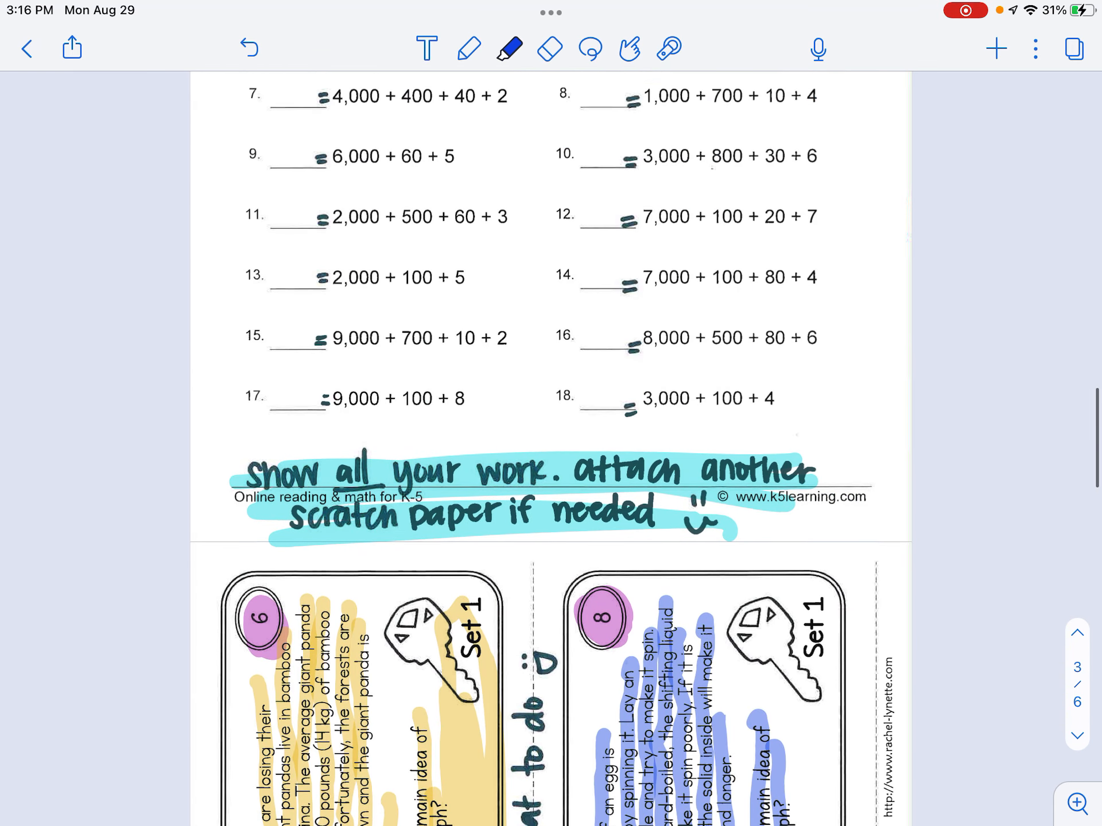
scroll(down, 3)
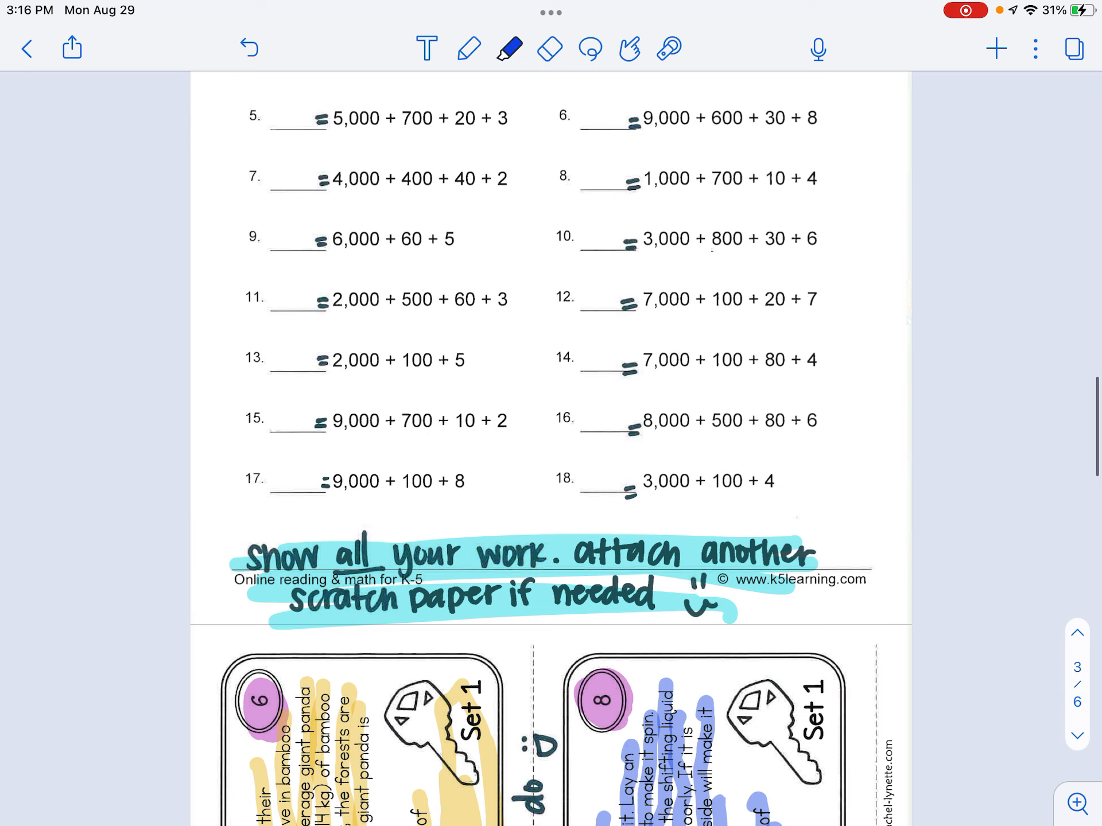